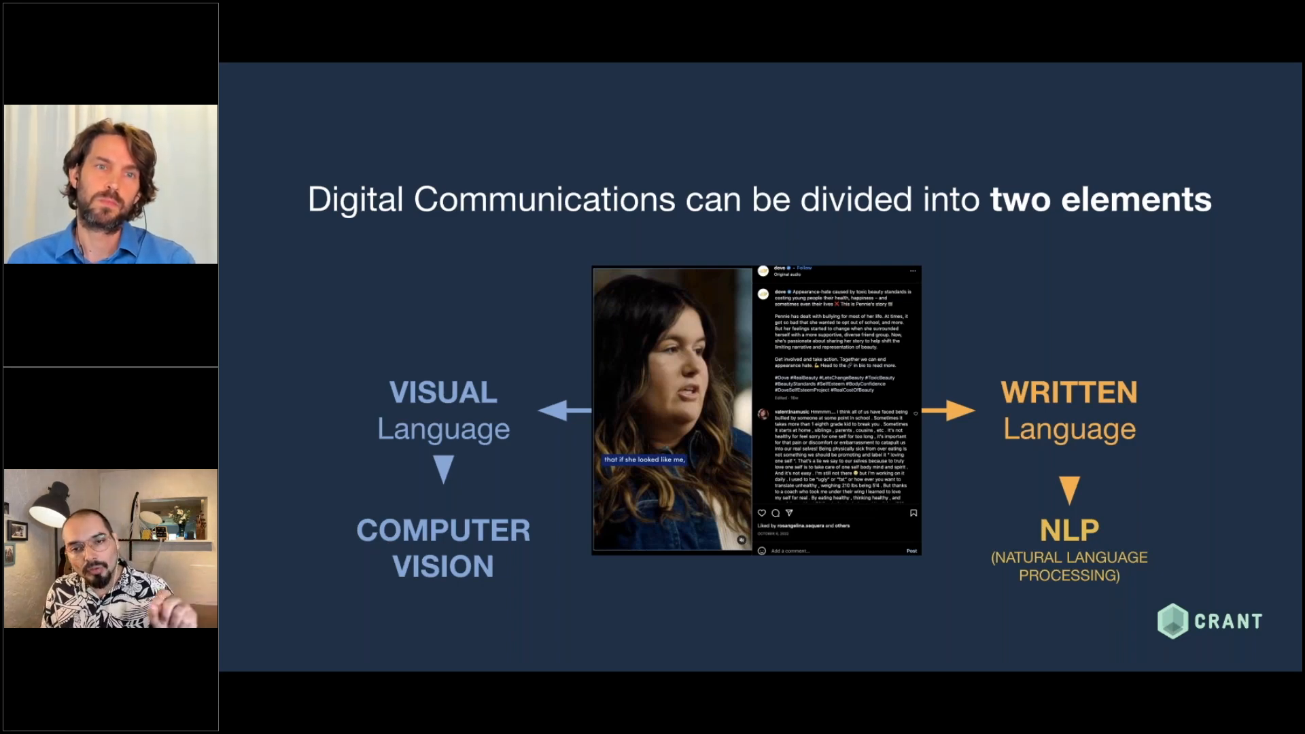
Step: Advance the shared deck from the two-elements slide to the four-item Challenges slide
{"action": "key", "text": "Right"}
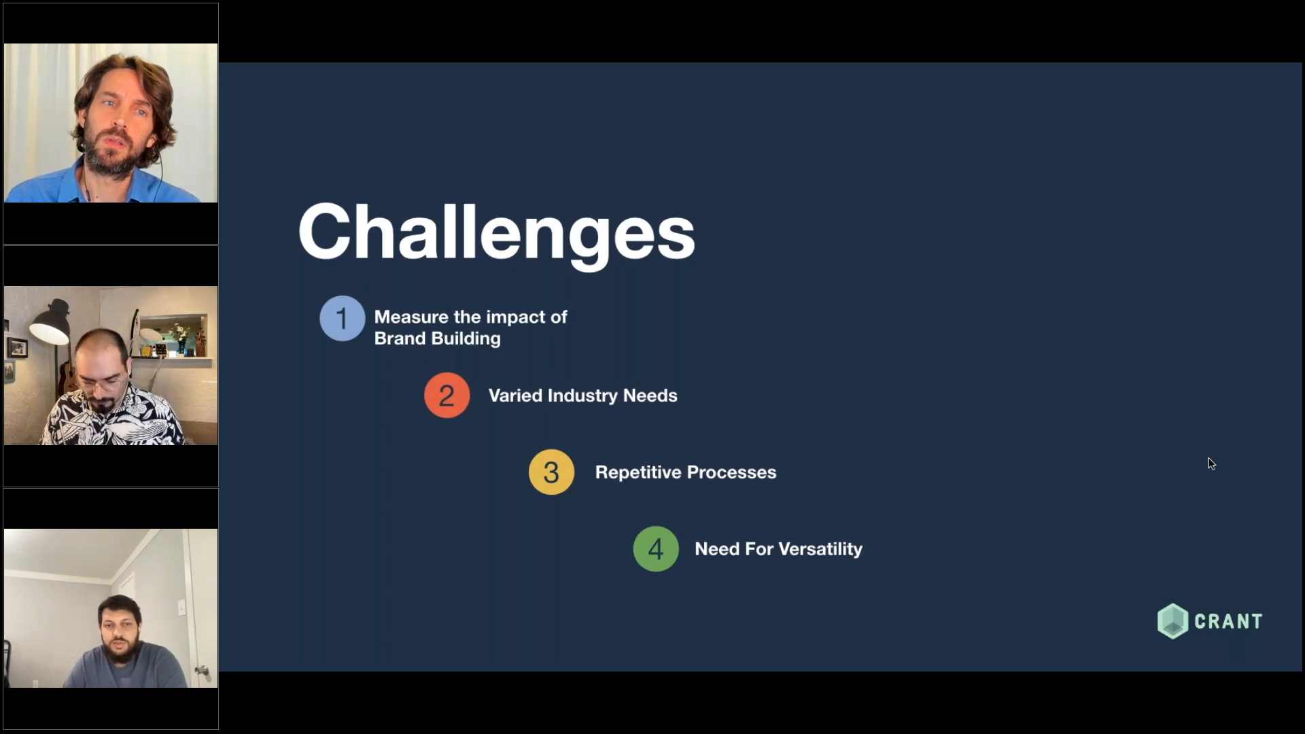
{"action": "key", "text": "right"}
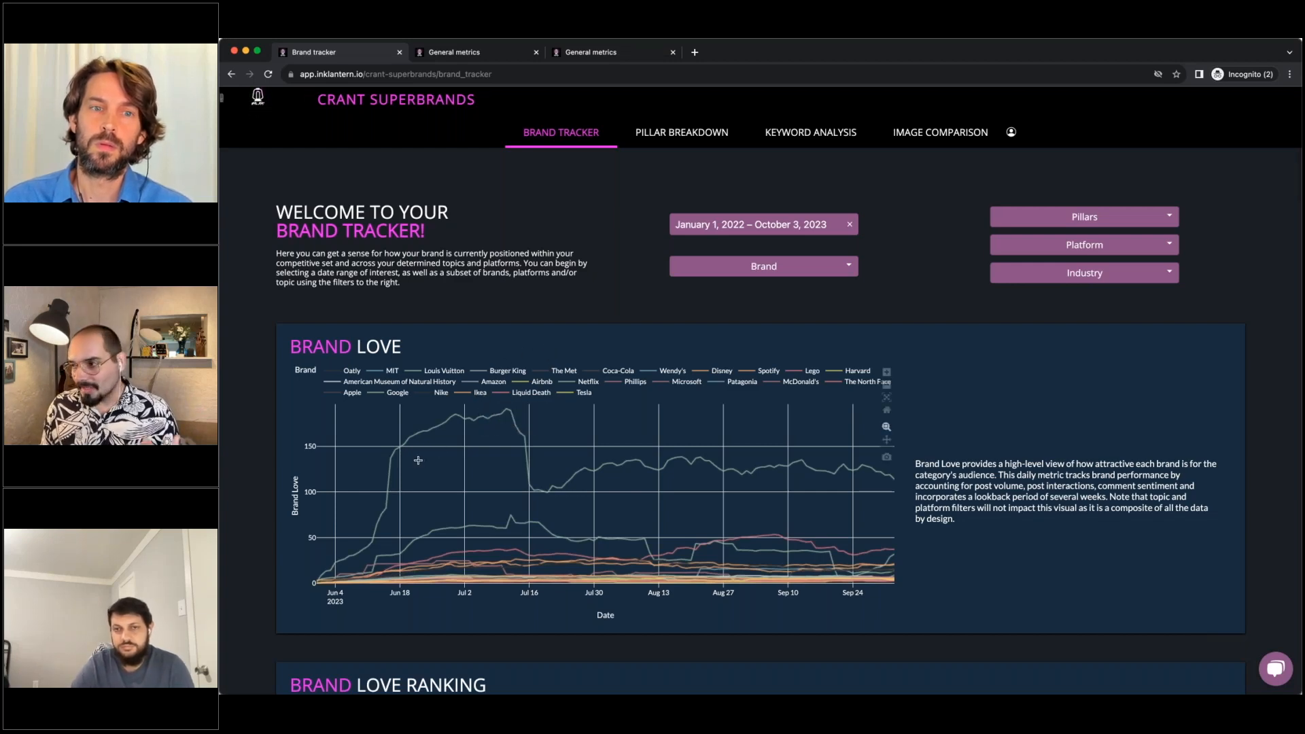
{"action": "mouse_move", "coordinate": [433, 437]}
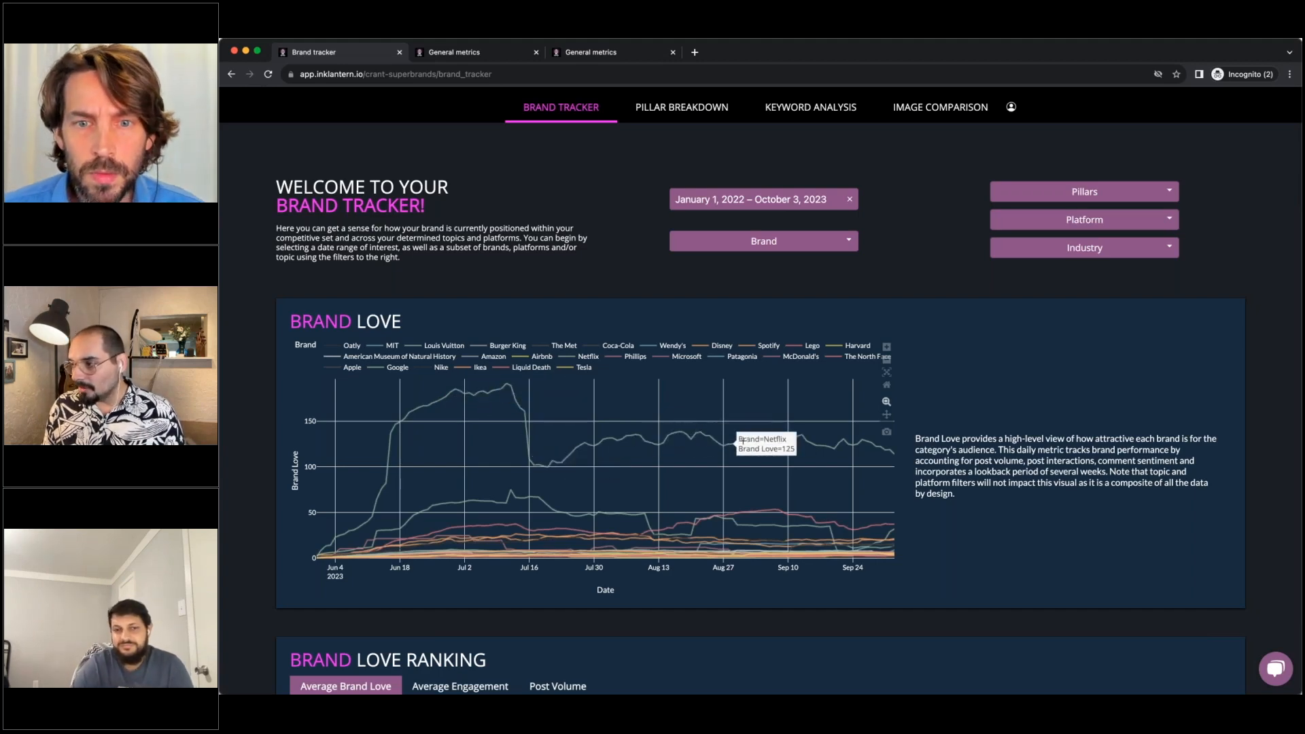
{"action": "mouse_move", "coordinate": [583, 506]}
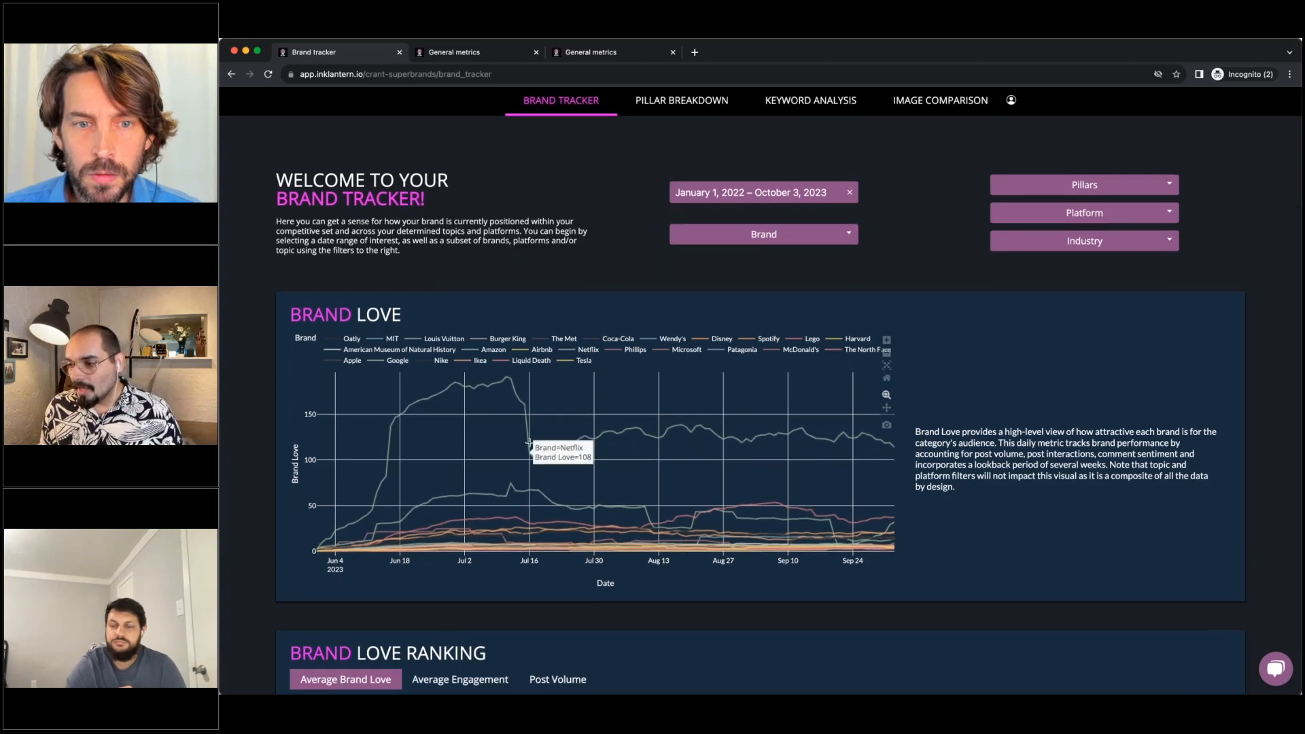
{"action": "scroll", "scroll_direction": "down", "scroll_amount": 3}
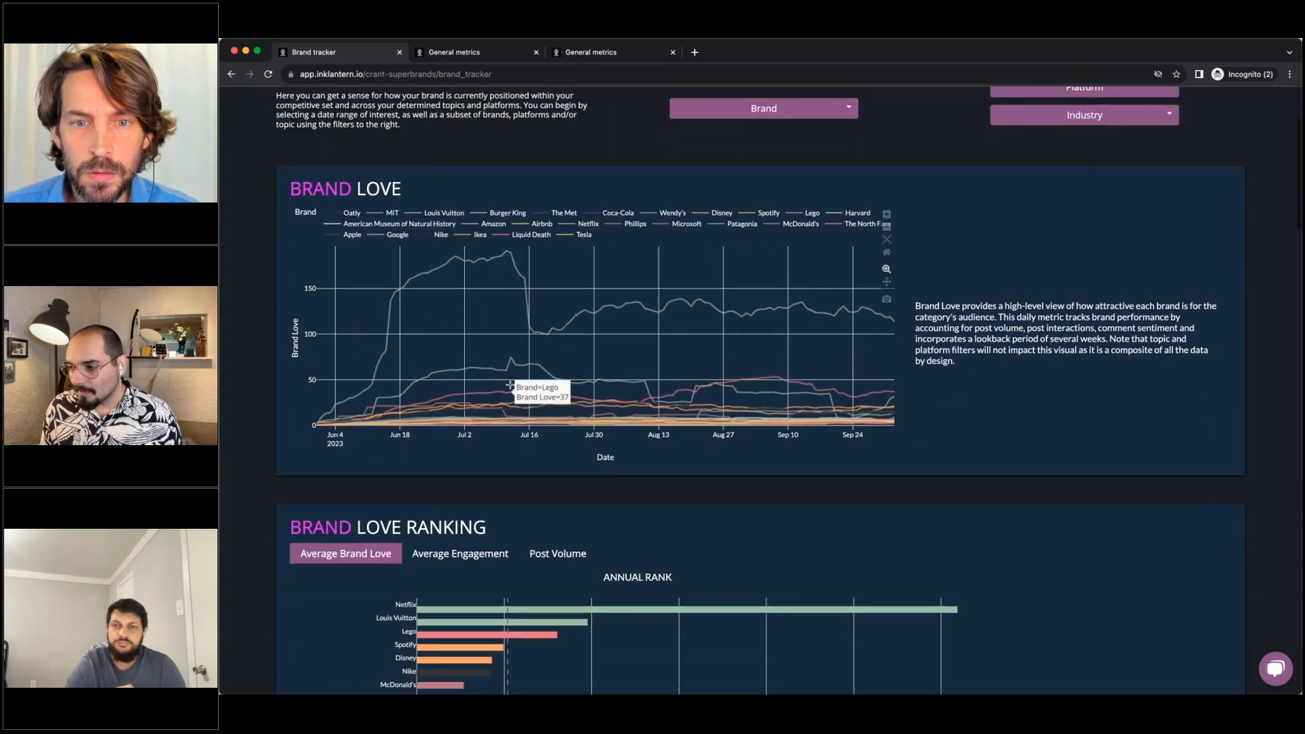
{"action": "scroll", "scroll_direction": "down", "scroll_amount": 3}
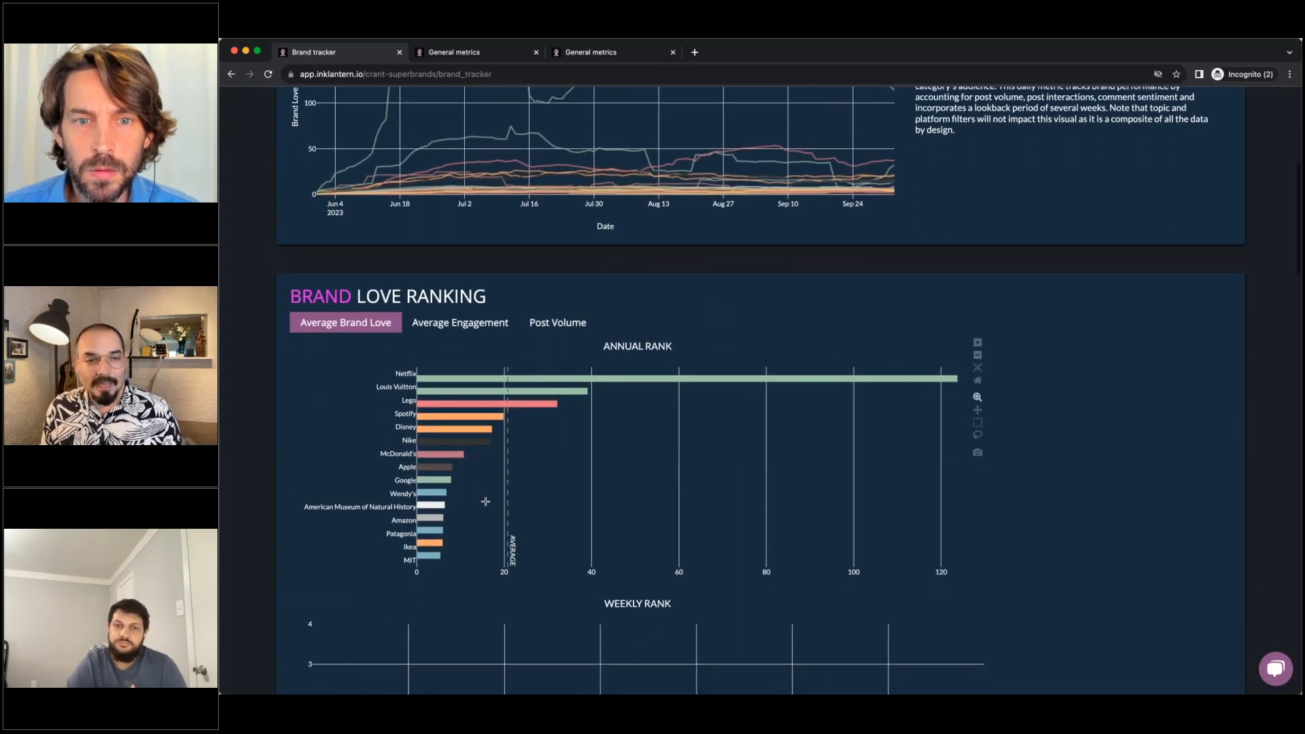
{"action": "scroll", "scroll_direction": "down", "scroll_amount": 3}
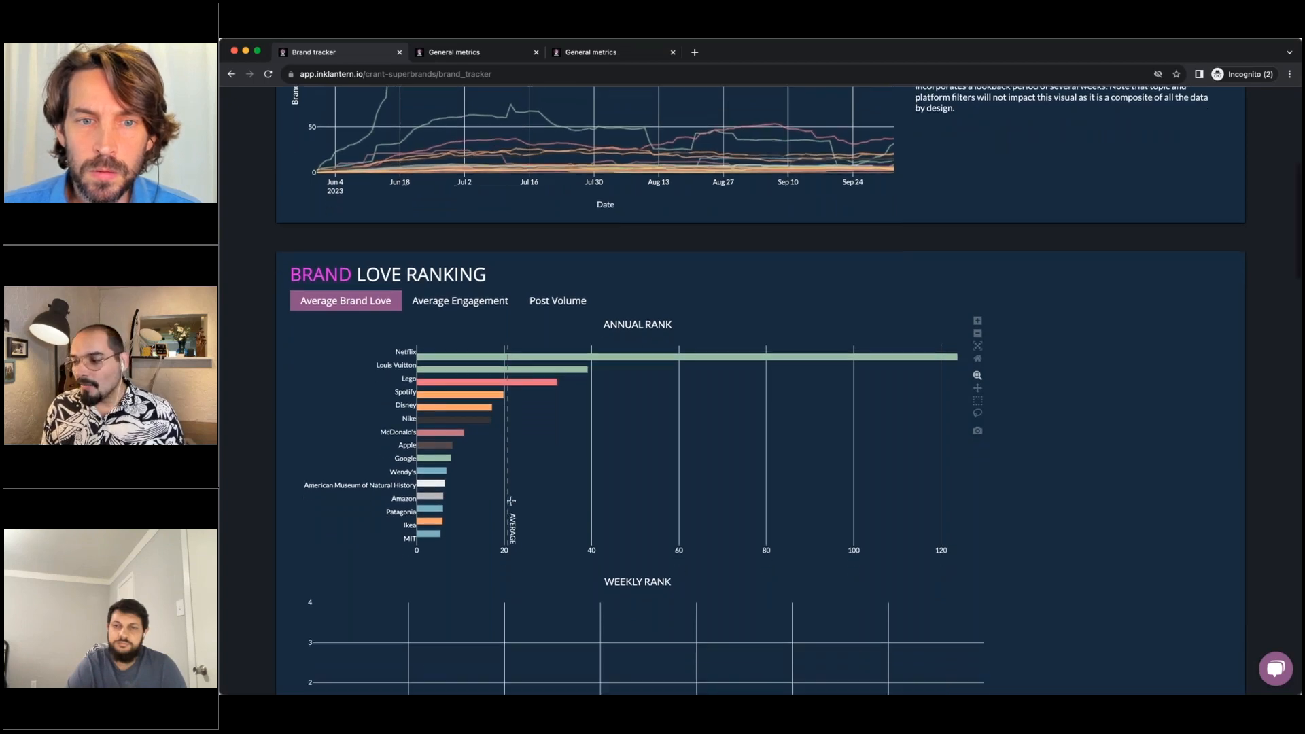
{"action": "scroll", "scroll_direction": "down", "scroll_amount": 3}
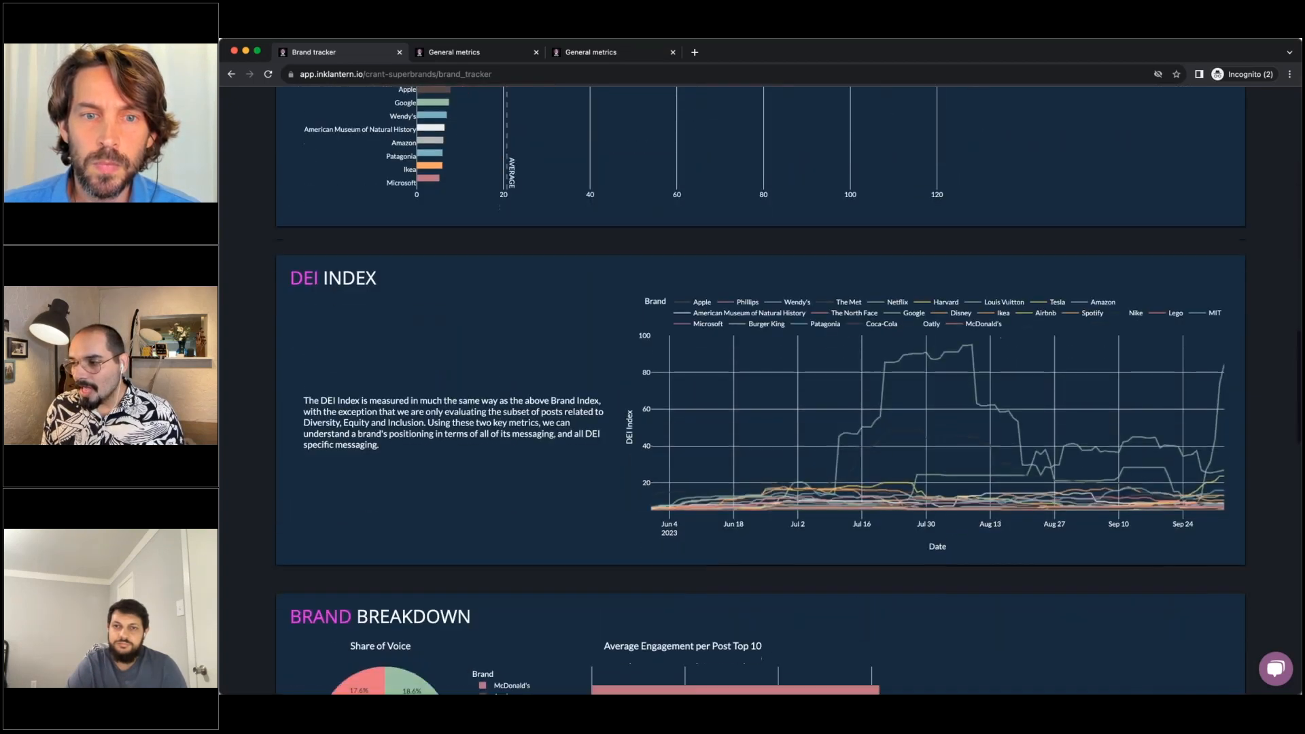
{"action": "scroll", "scroll_direction": "down", "scroll_amount": 3}
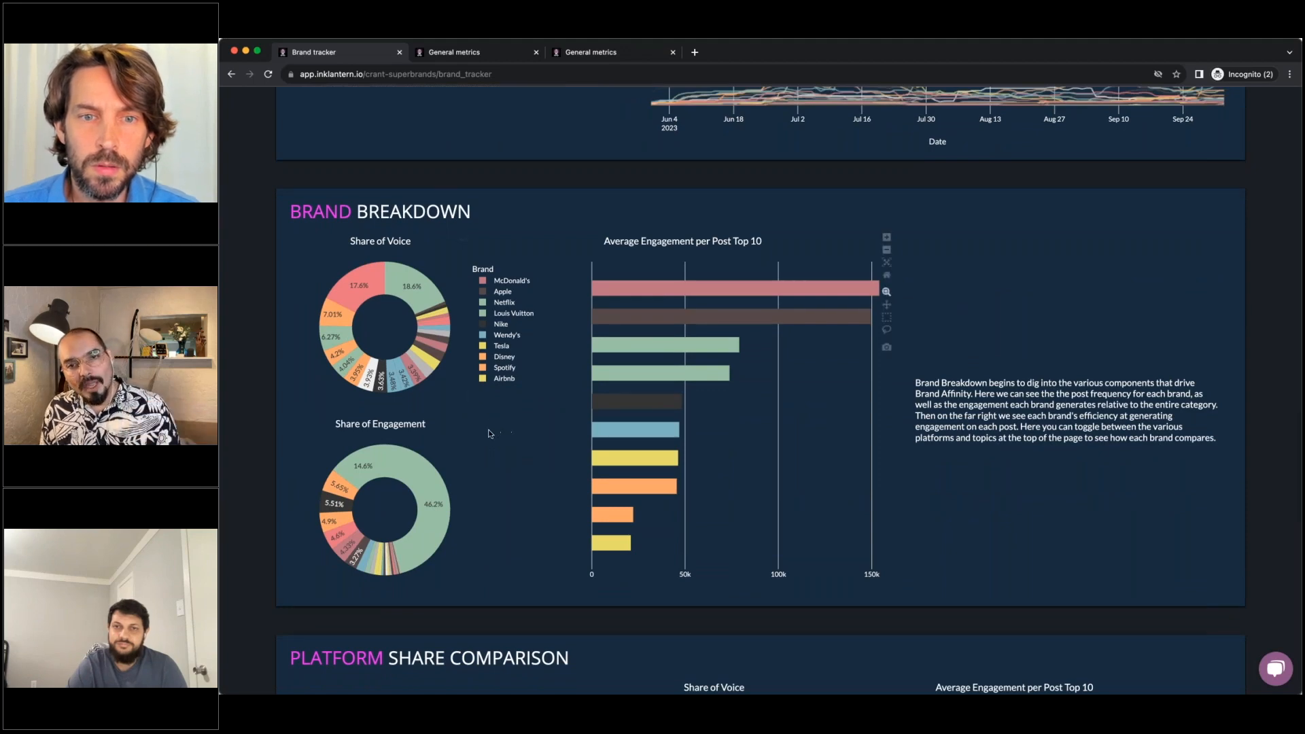
{"action": "mouse_move", "coordinate": [503, 469]}
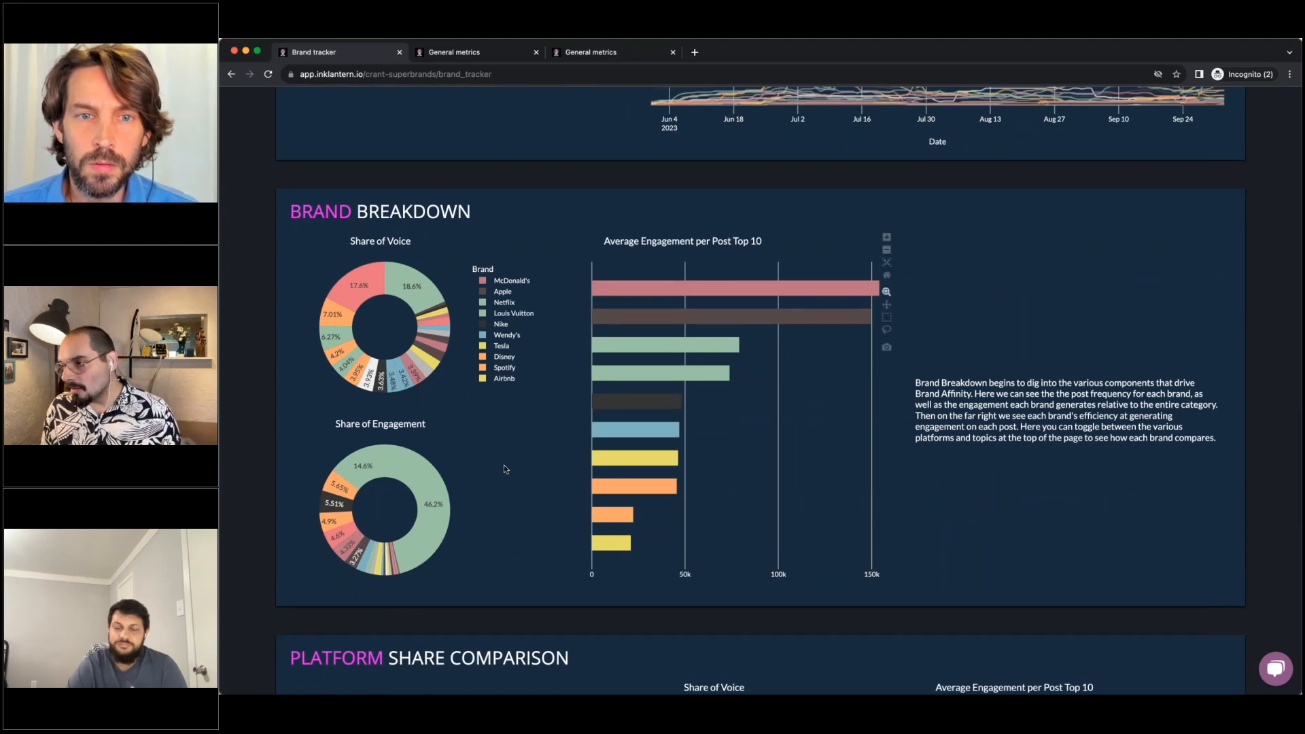
{"action": "scroll", "scroll_direction": "down", "scroll_amount": 3}
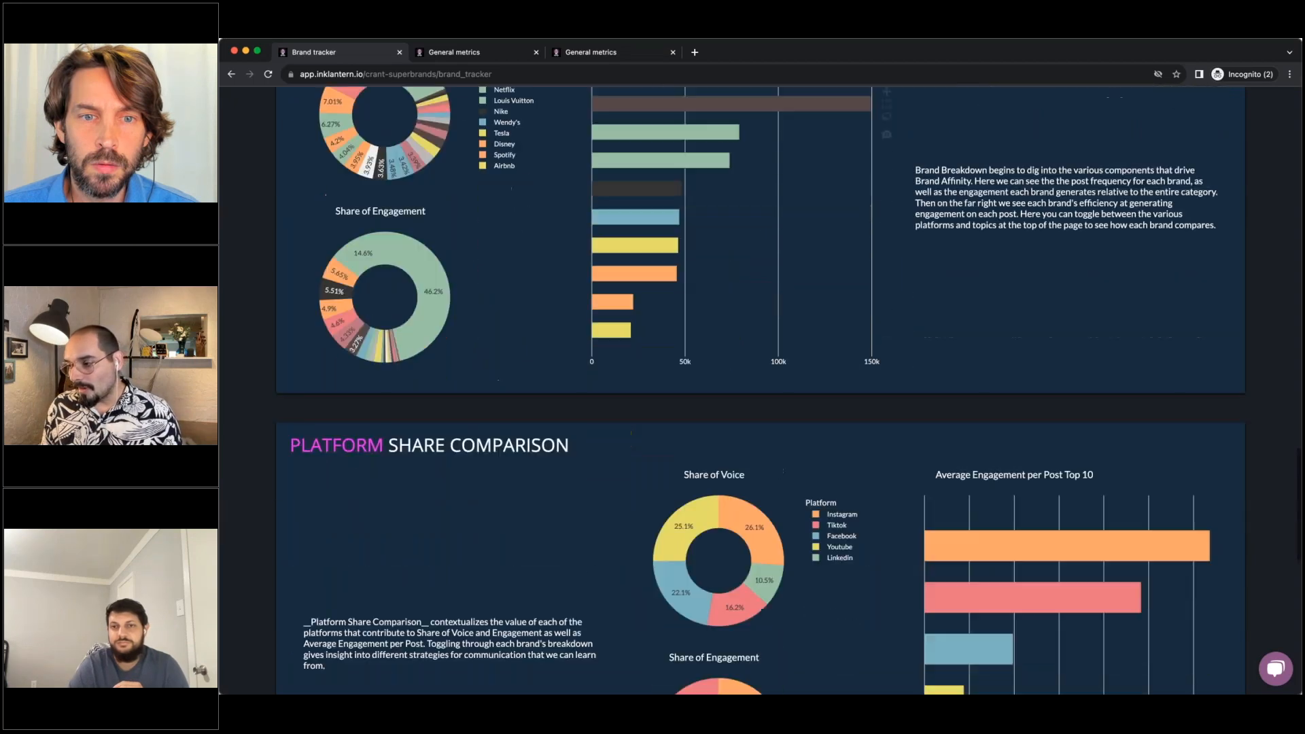
{"action": "scroll", "scroll_direction": "down", "scroll_amount": 3}
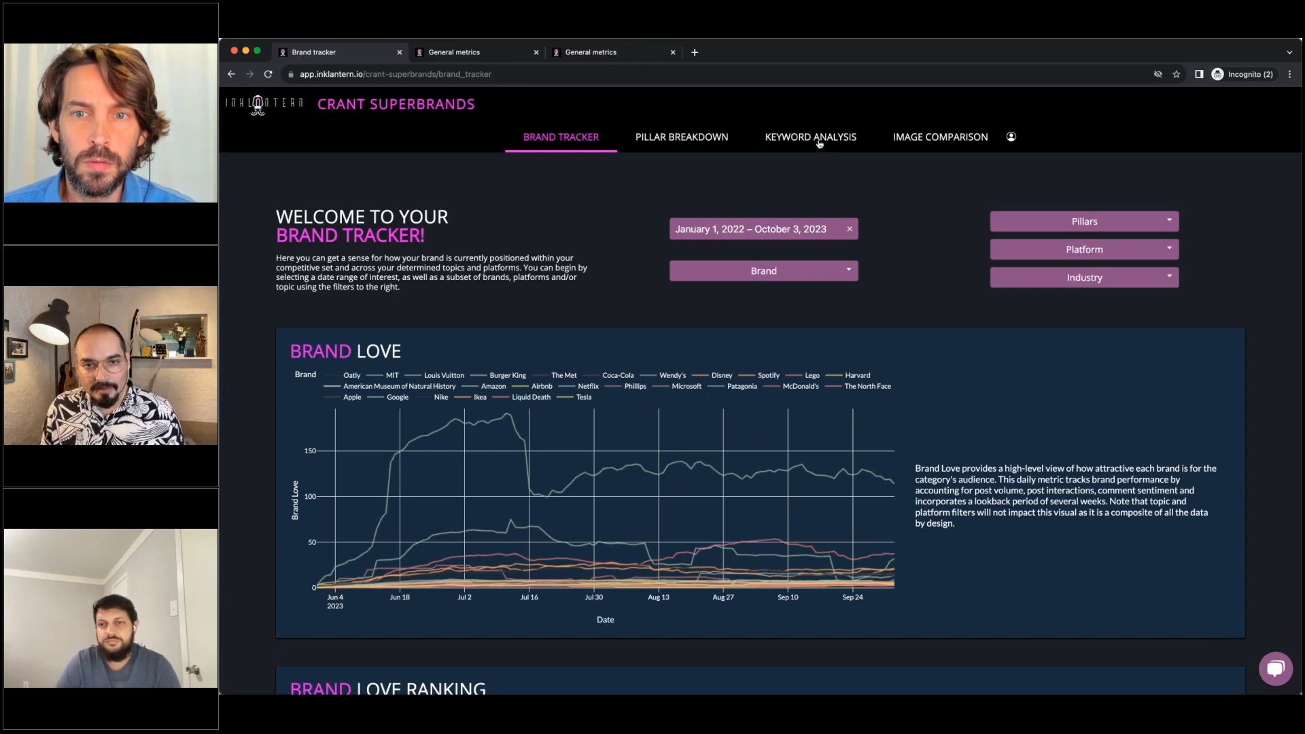
{"action": "mouse_move", "coordinate": [939, 136]}
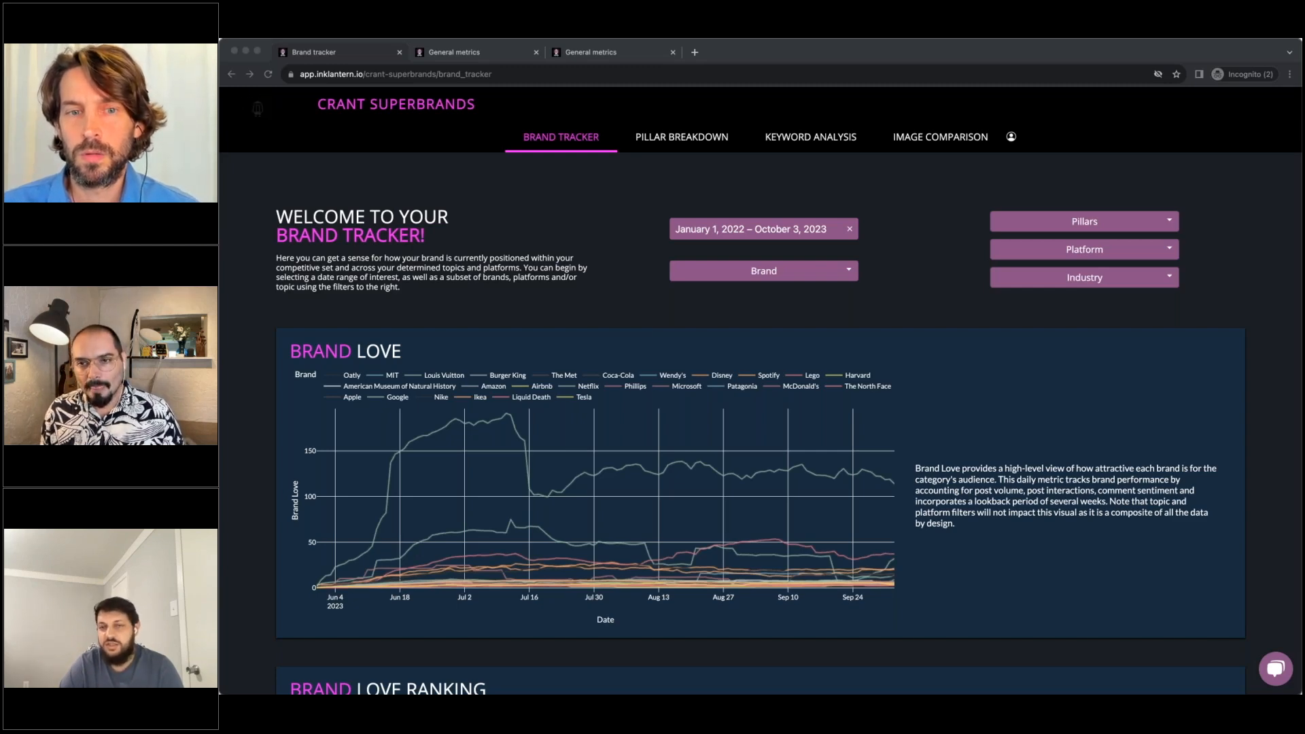
Step: Reach the Top Posts table and open the first-row Netflix TikTok link in a new tab
{"action": "scroll", "scroll_direction": "down", "scroll_amount": 3}
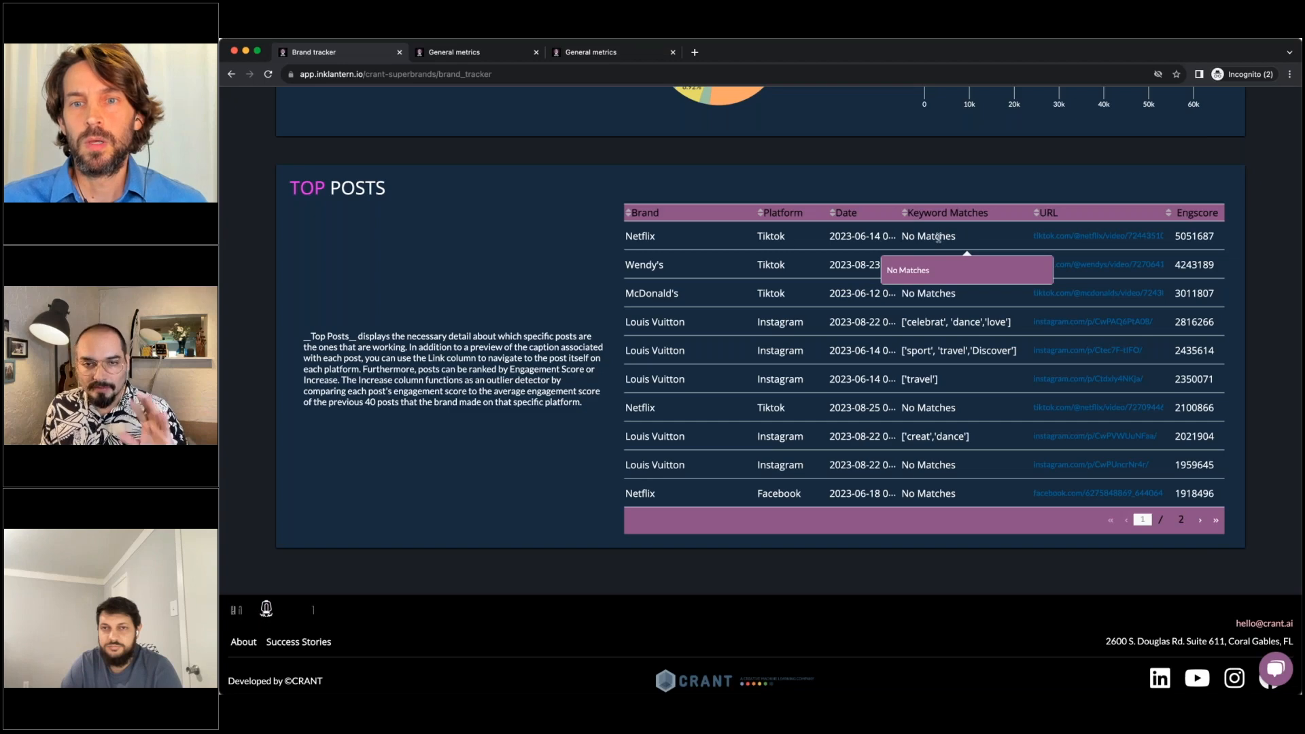
{"action": "mouse_move", "coordinate": [997, 190]}
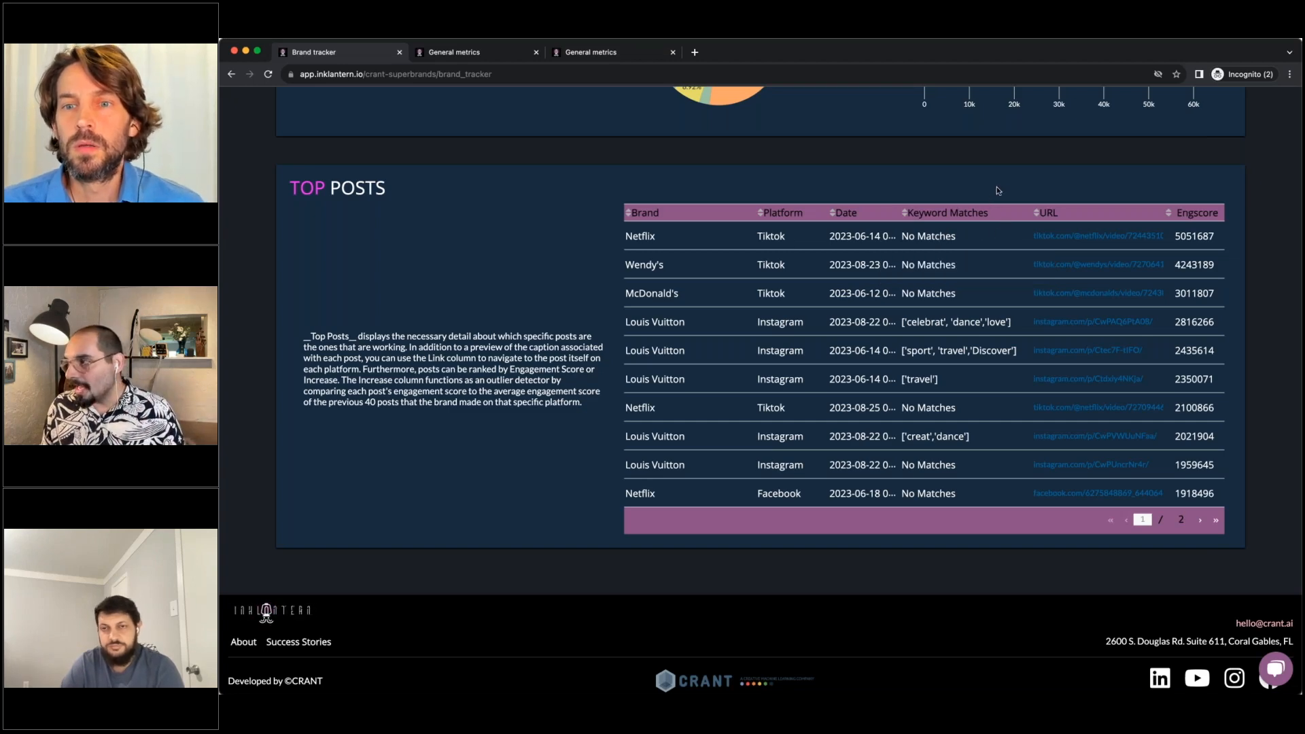
{"action": "left_click", "coordinate": [695, 51]}
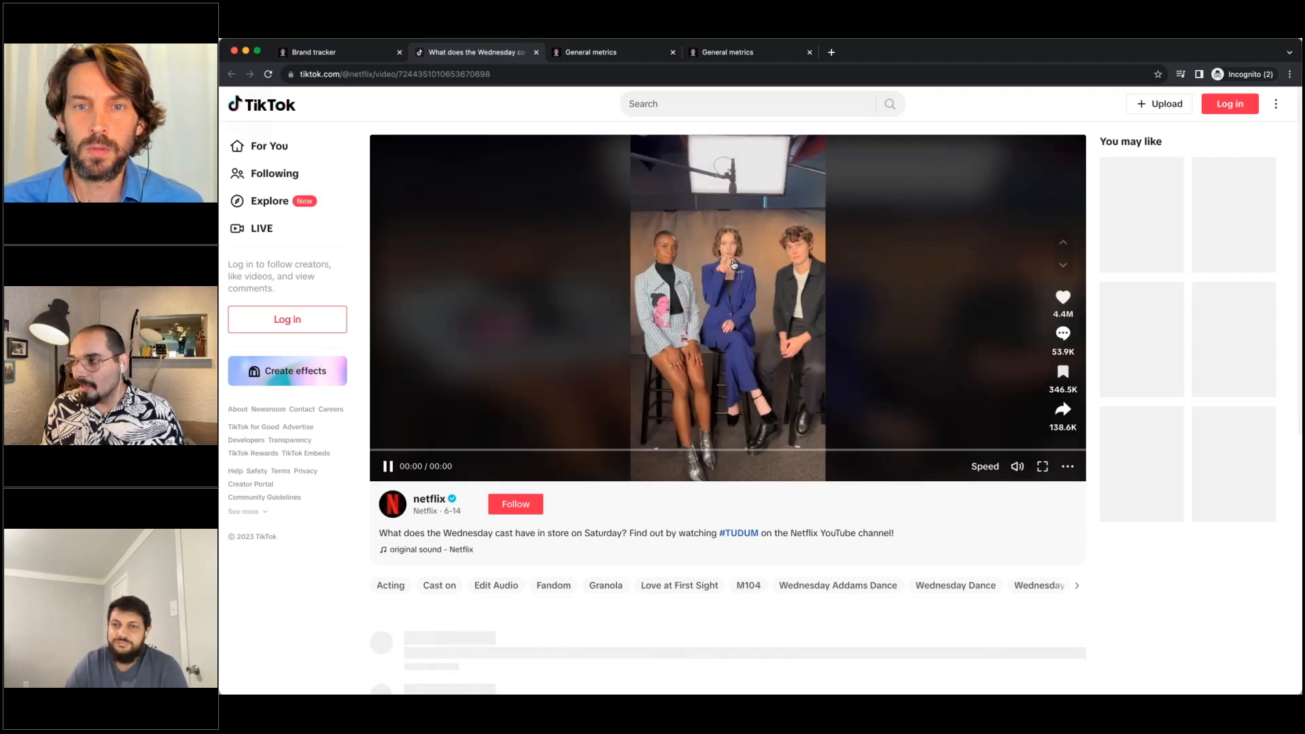
Step: Play the Netflix Wednesday cast TikTok, then return to the Brand tracker tab
{"action": "left_click", "coordinate": [725, 308]}
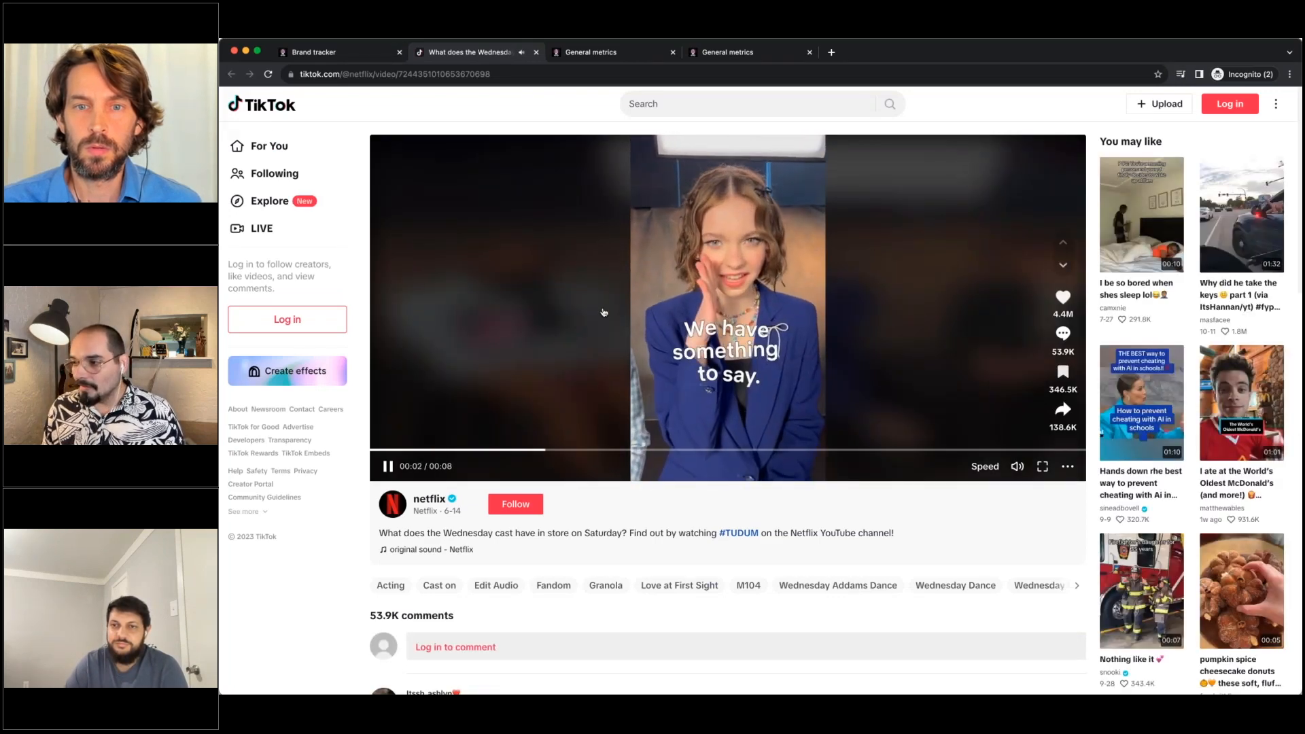
{"action": "left_click", "coordinate": [333, 52]}
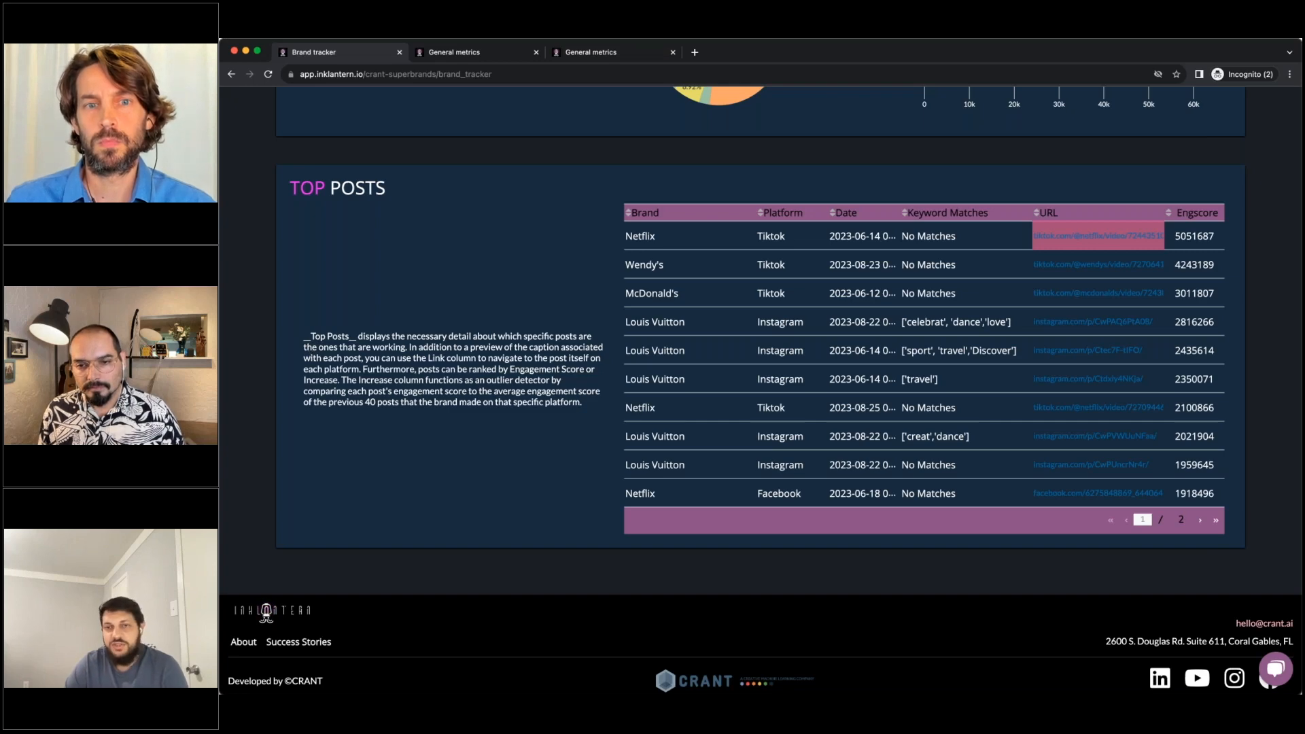
{"action": "mouse_move", "coordinate": [289, 309]}
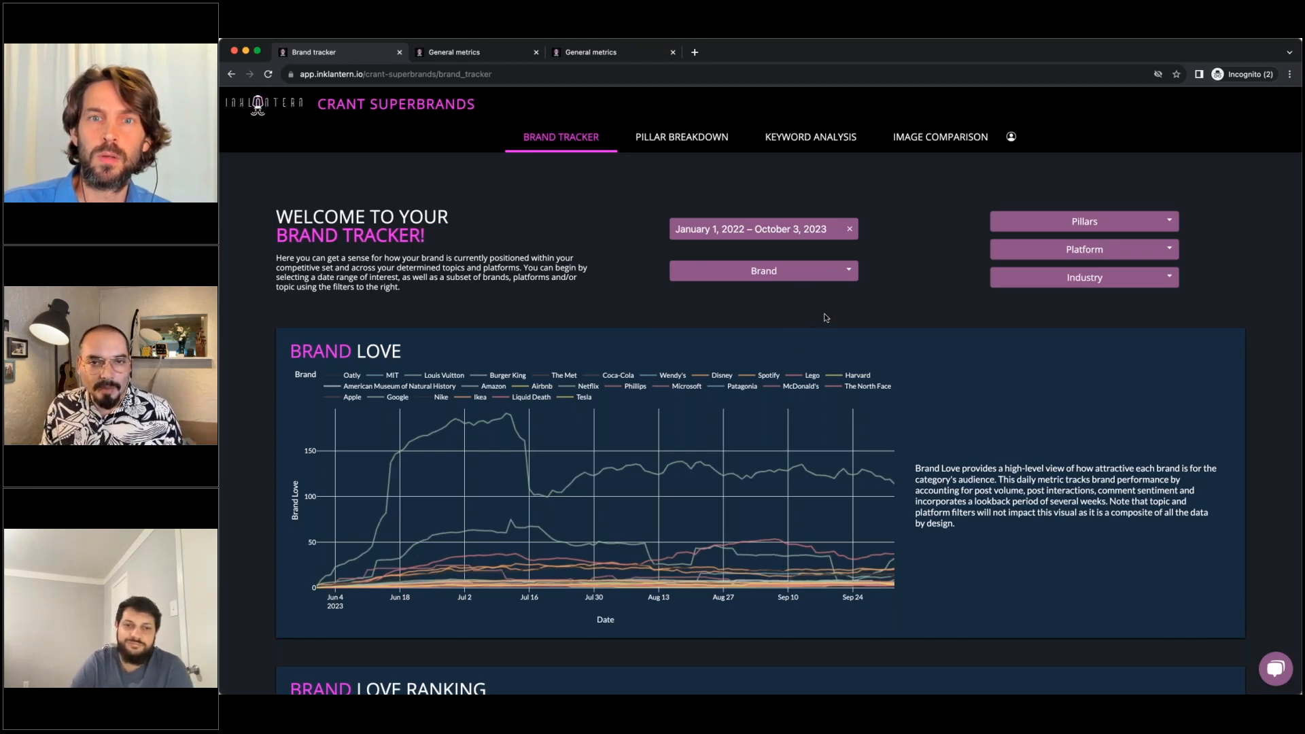
Step: Narrow the Brand Love chart's brand filter to Amazon and Airbnb only
{"action": "left_click", "coordinate": [762, 271]}
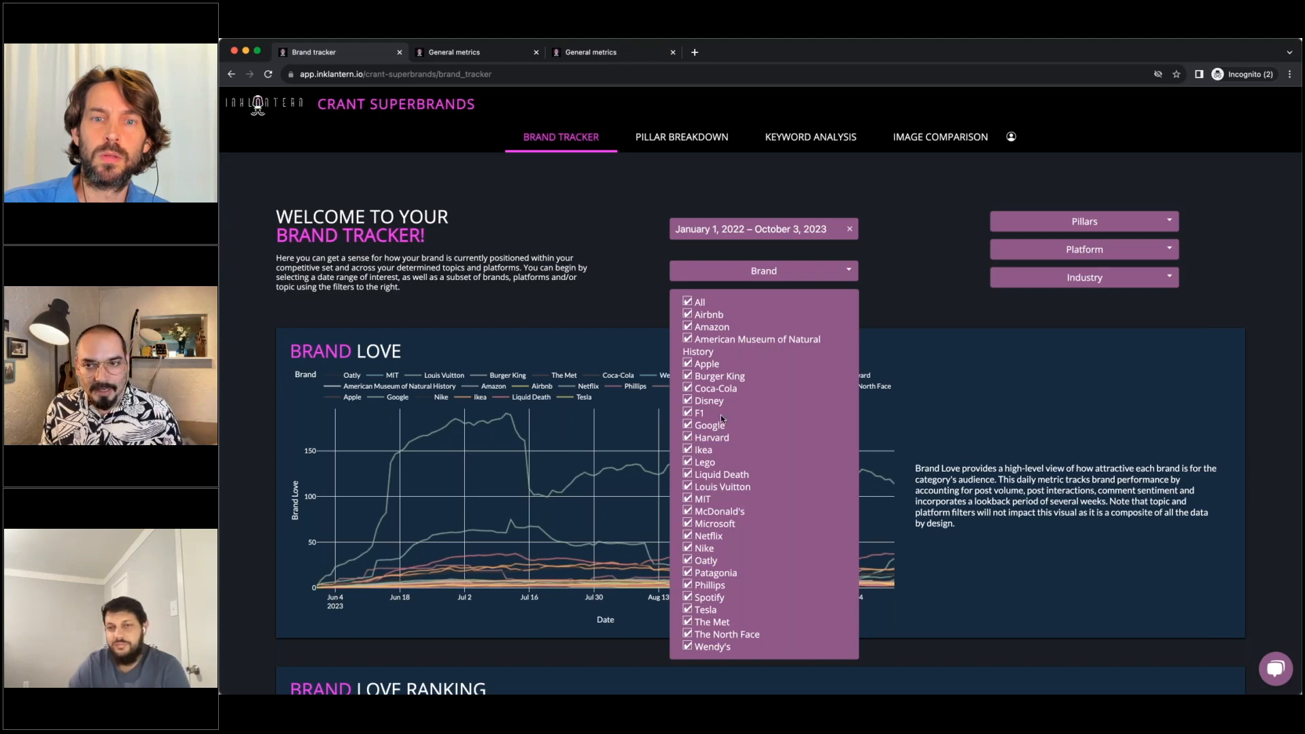
{"action": "left_click", "coordinate": [688, 302]}
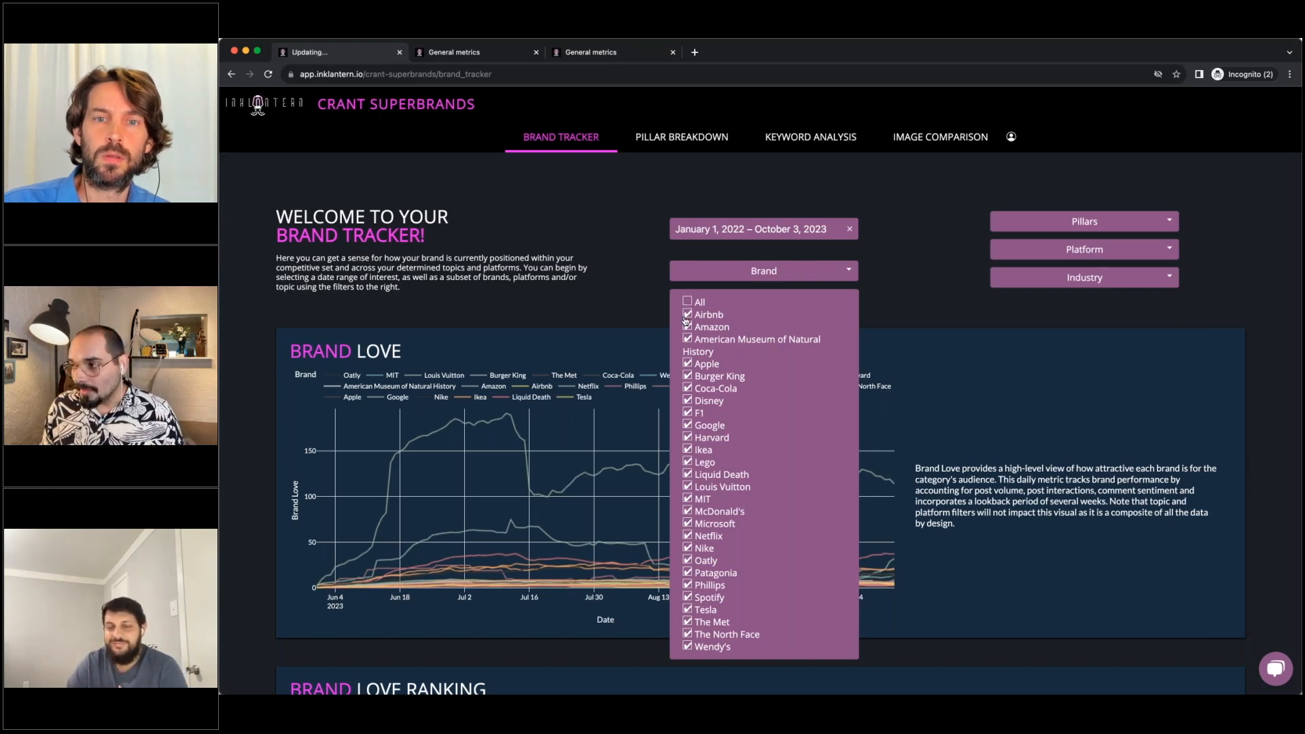
{"action": "left_click", "coordinate": [687, 302]}
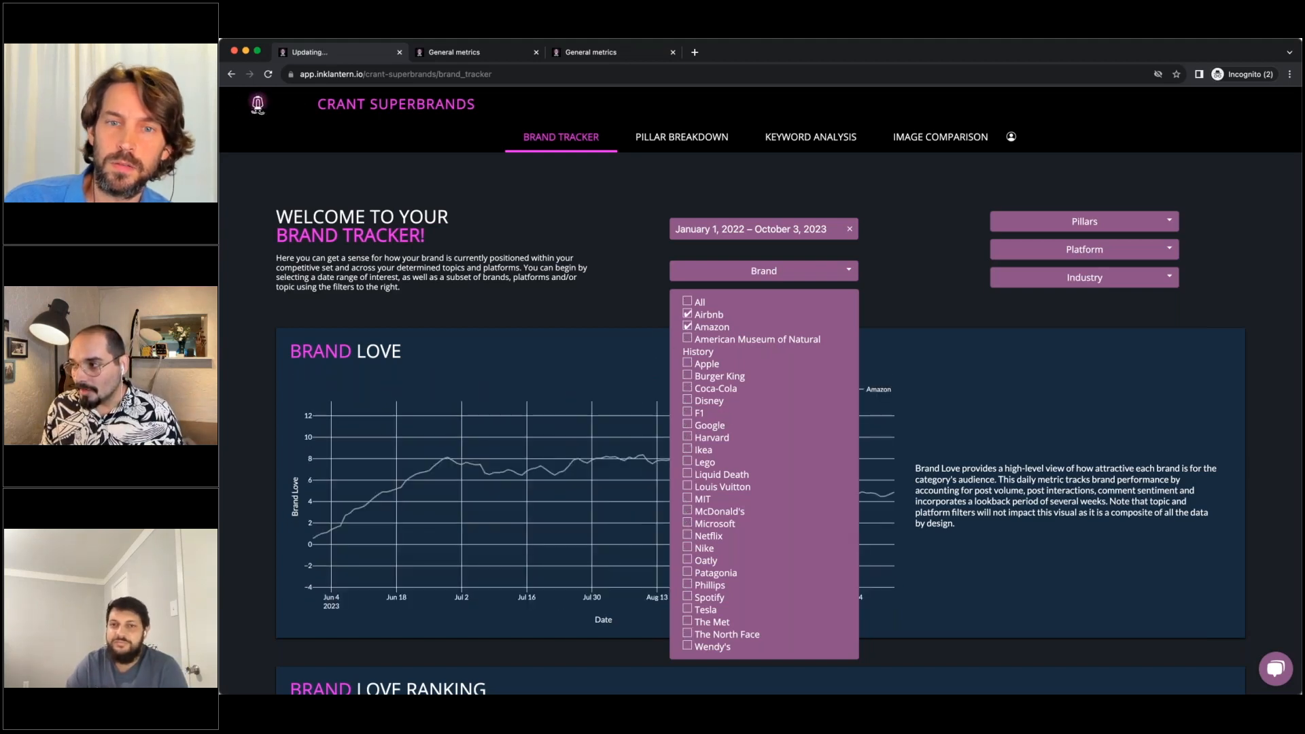
{"action": "left_click", "coordinate": [763, 270]}
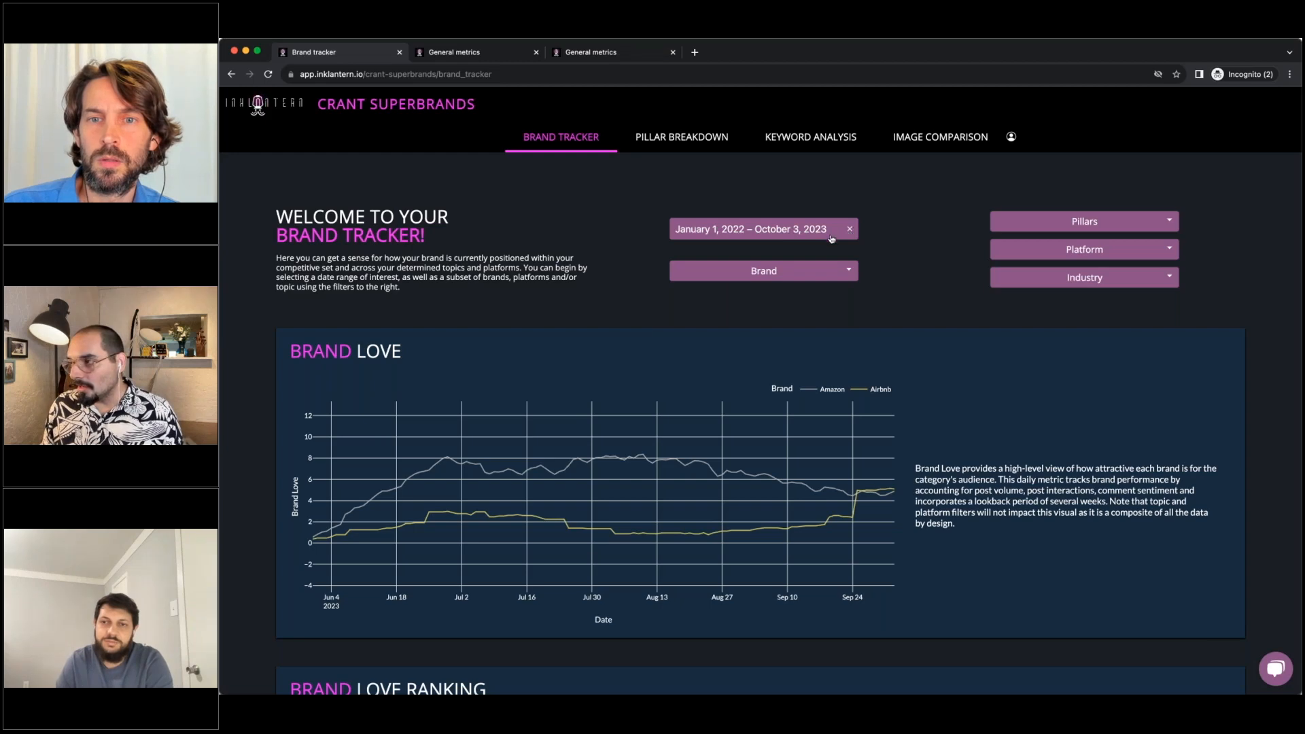
{"action": "left_click", "coordinate": [1083, 248]}
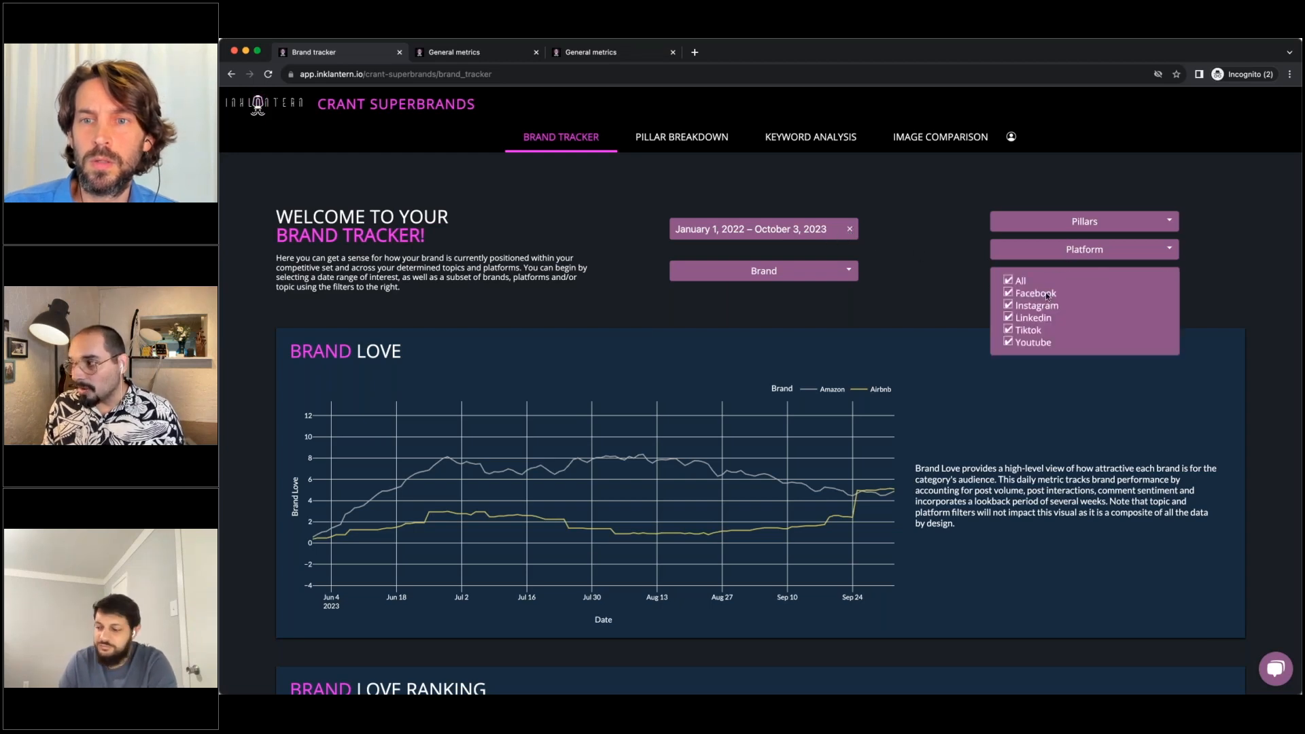
Step: Show the available Platform and Pillars filter options without changing them
{"action": "left_click", "coordinate": [1083, 220]}
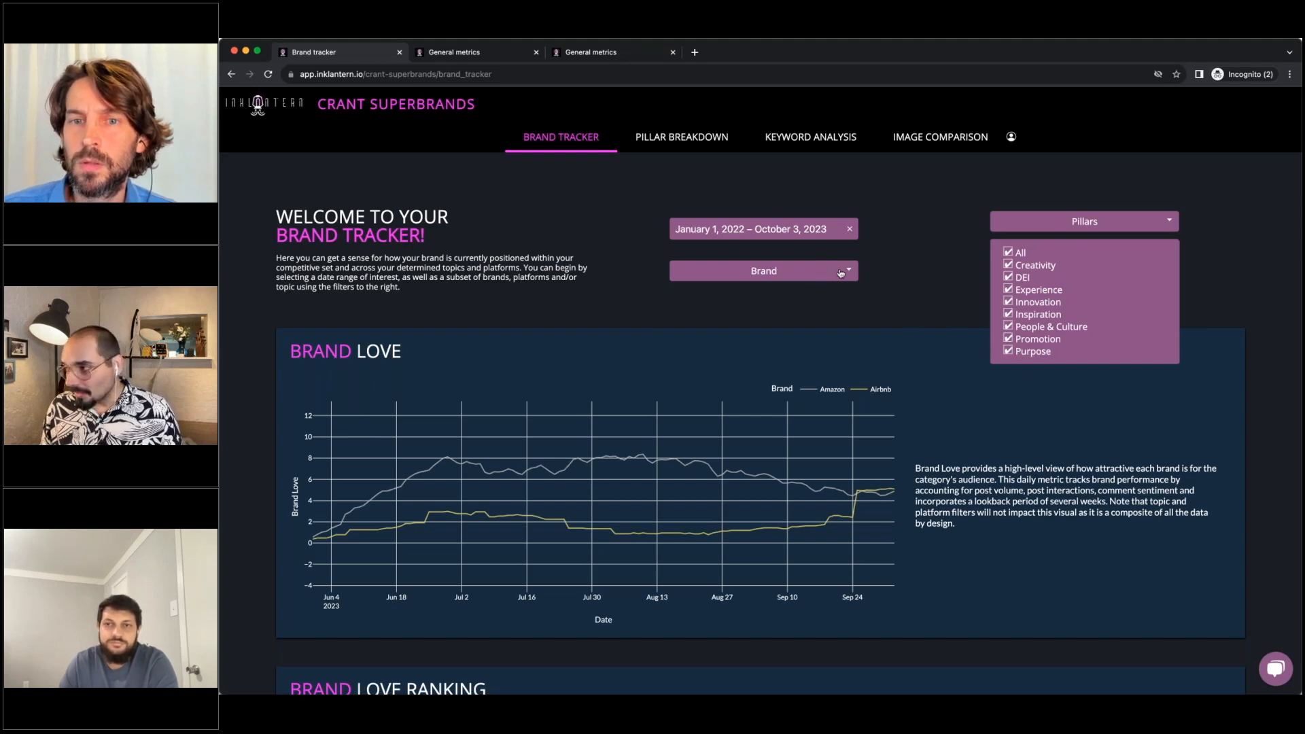
{"action": "left_click", "coordinate": [1083, 220]}
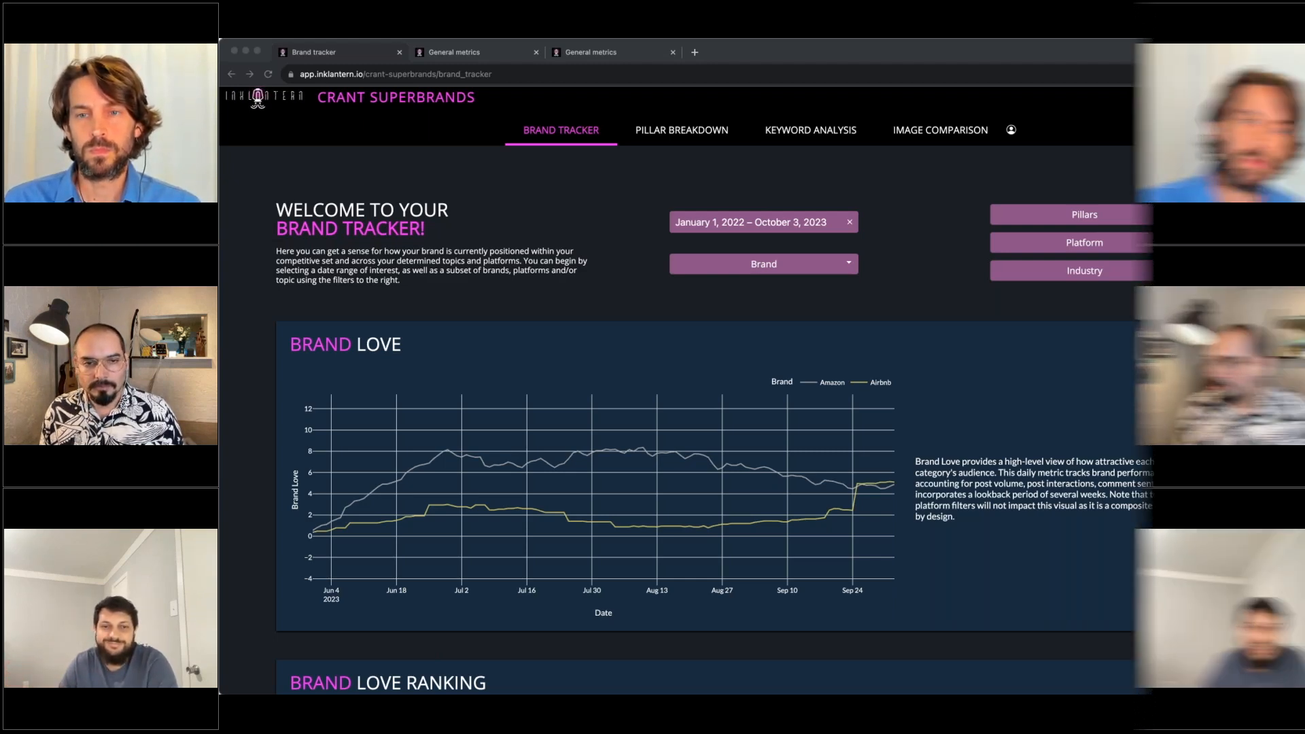
Step: Show the Pillar Breakdown page's Pillar Engagement Over Time chart, then head to Keyword Analysis
{"action": "left_click", "coordinate": [681, 131]}
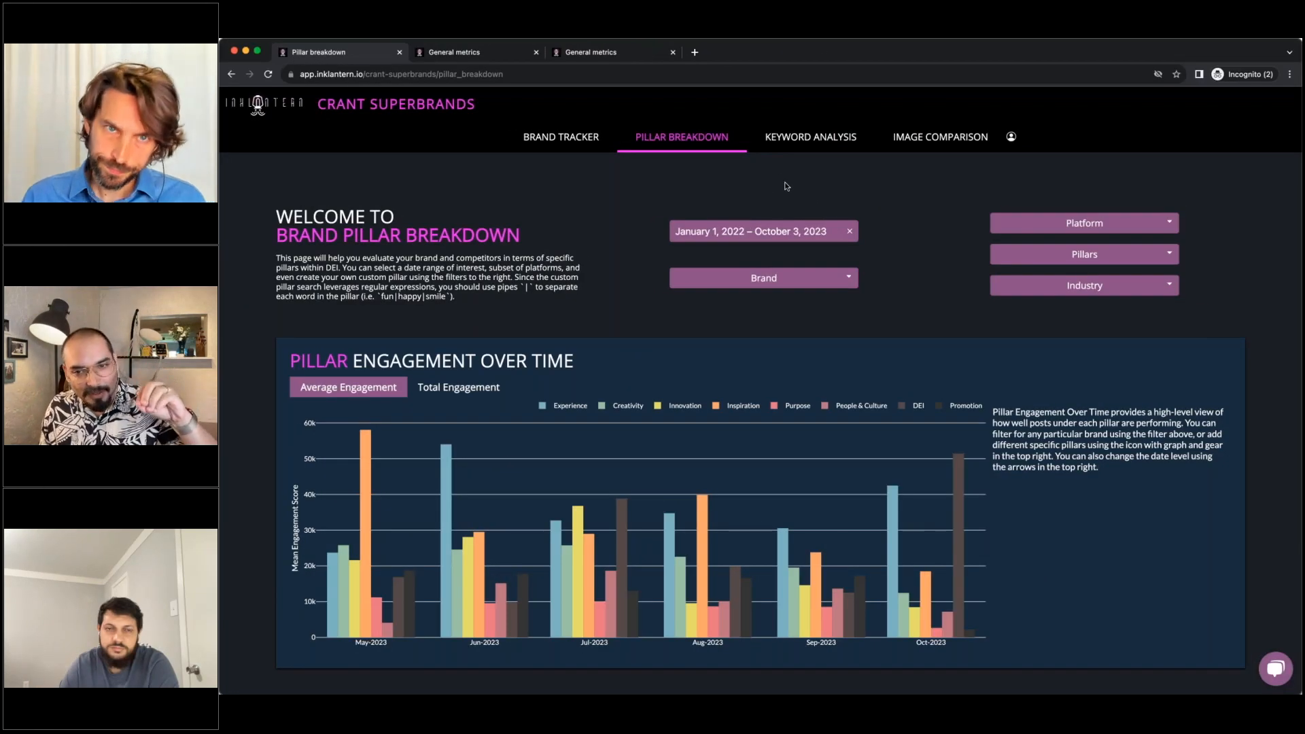
{"action": "left_click", "coordinate": [808, 136]}
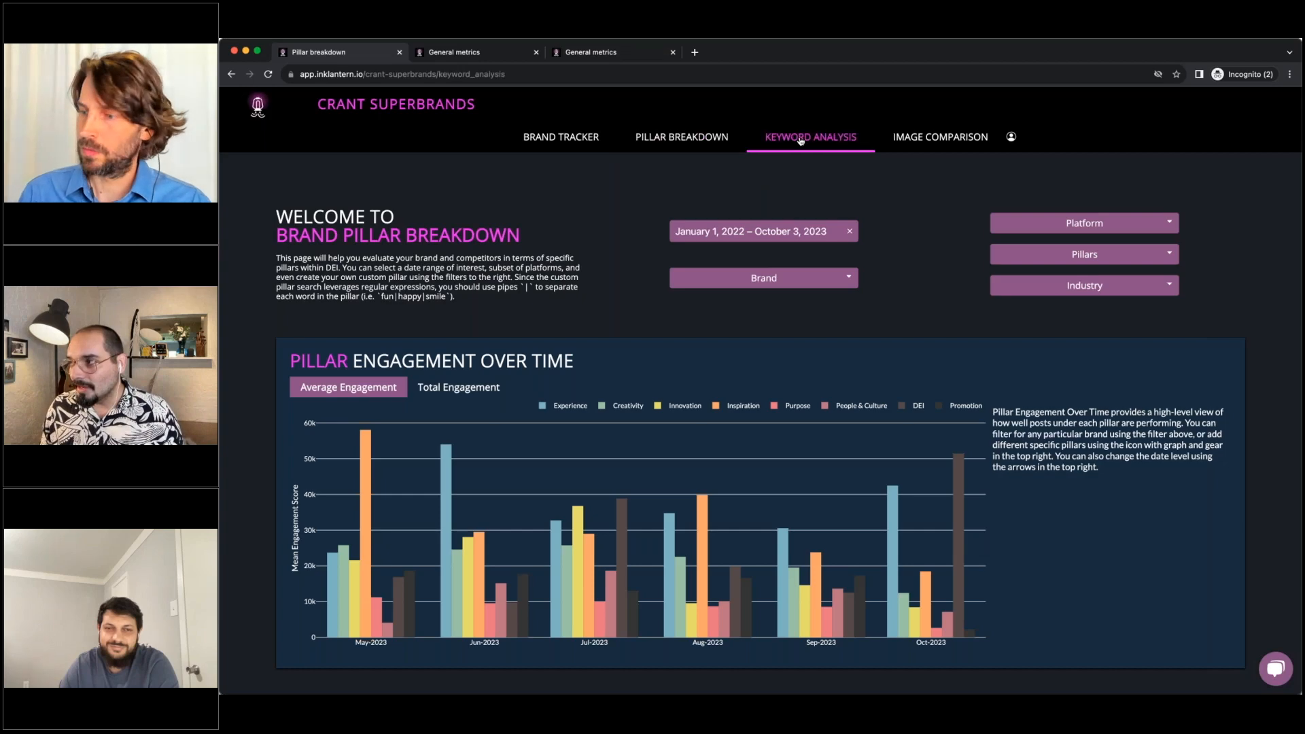
Step: On Keyword Analysis, untick All brands in the keyword filter and pick a single brand
{"action": "left_click", "coordinate": [808, 135]}
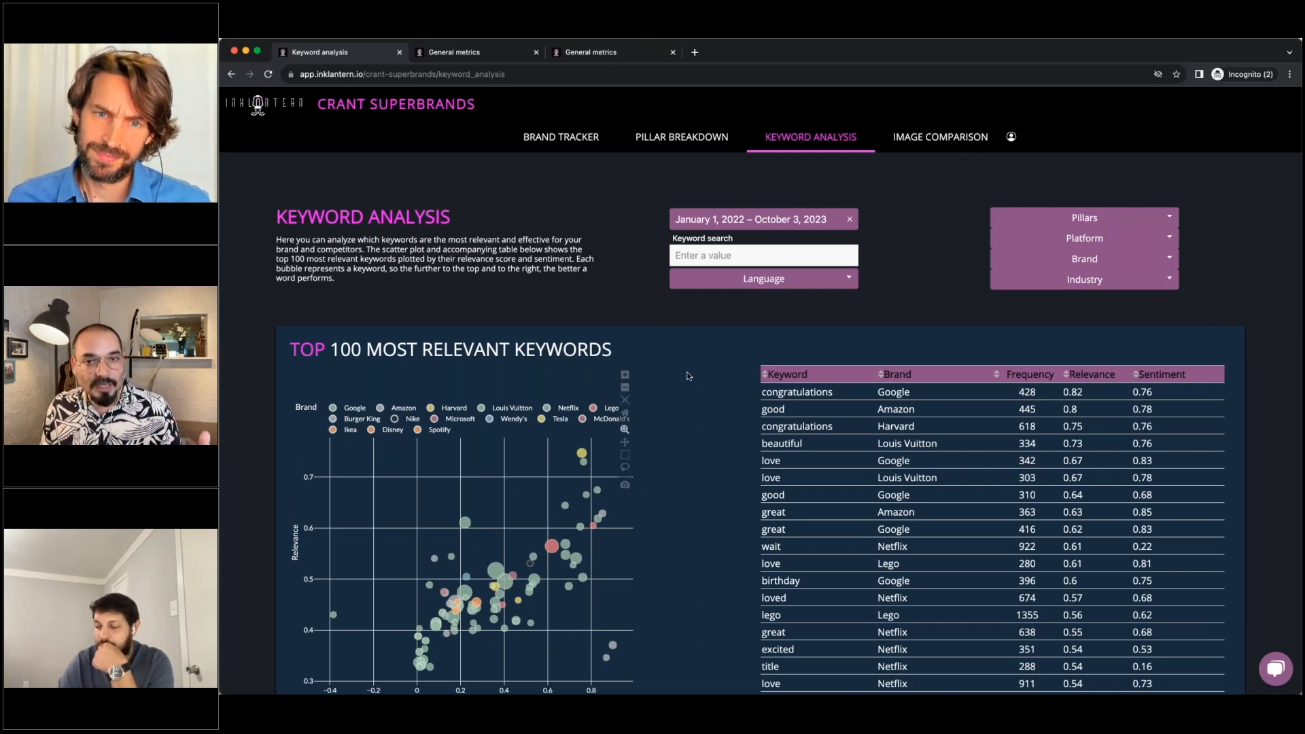
{"action": "mouse_move", "coordinate": [711, 379]}
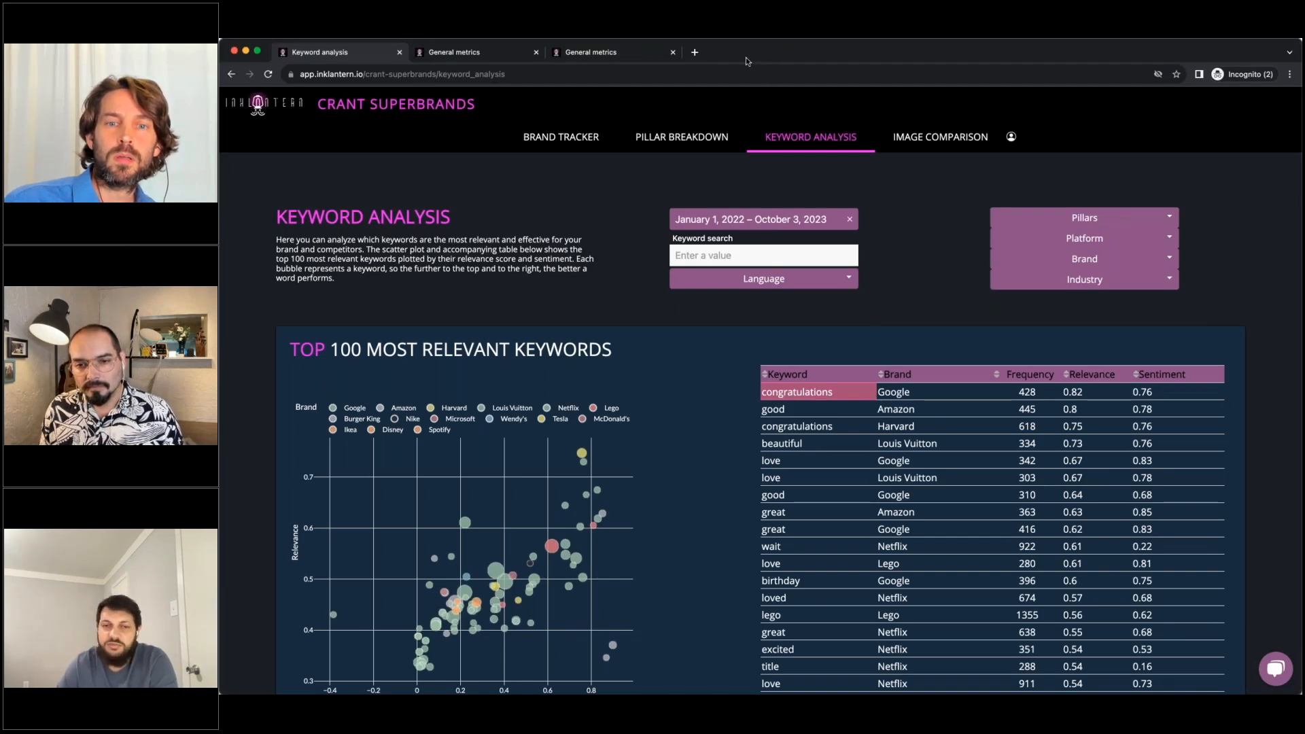
{"action": "left_click", "coordinate": [1083, 258]}
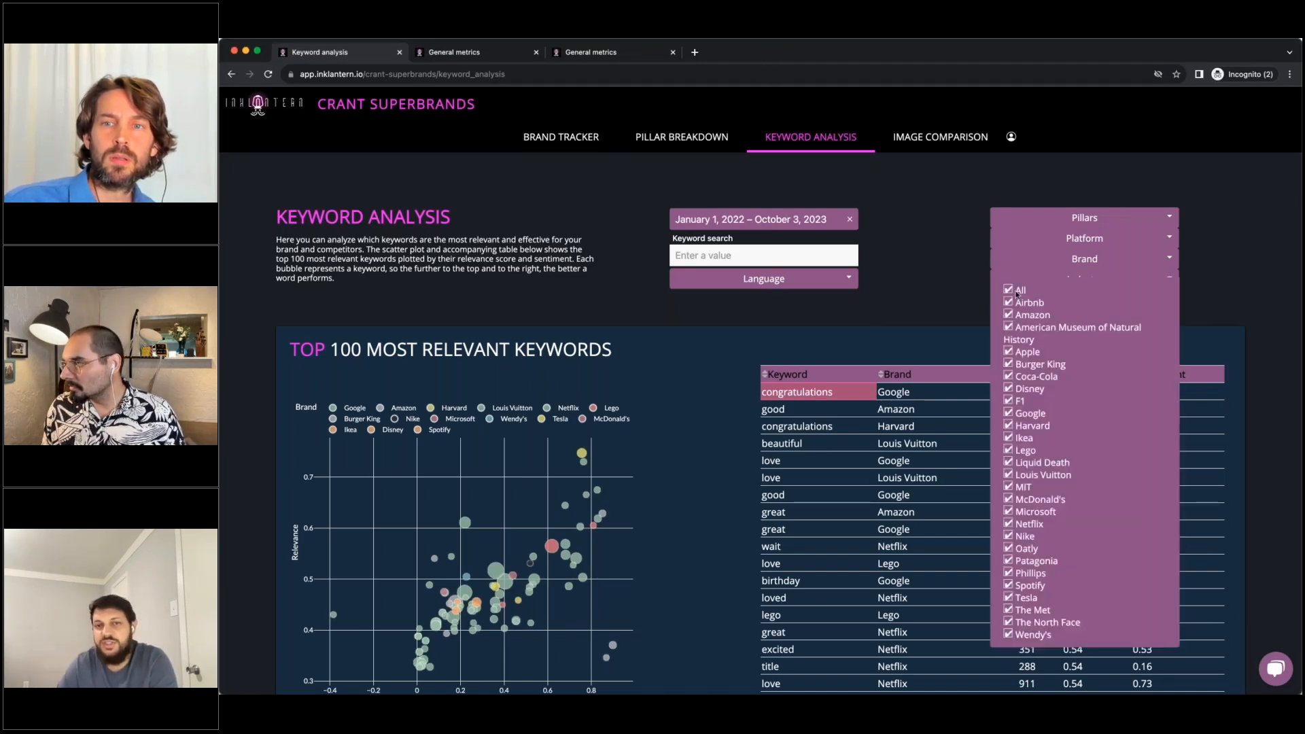
{"action": "left_click", "coordinate": [1007, 289]}
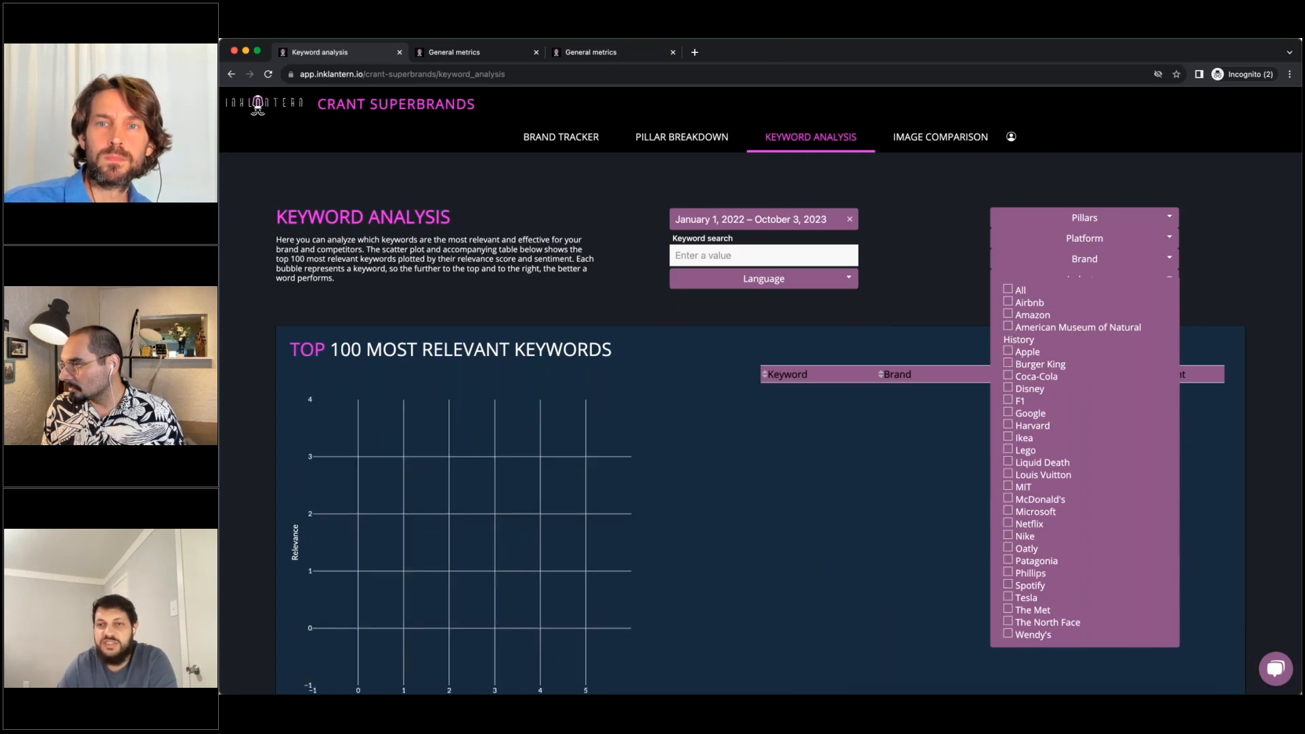
{"action": "left_click", "coordinate": [1007, 364]}
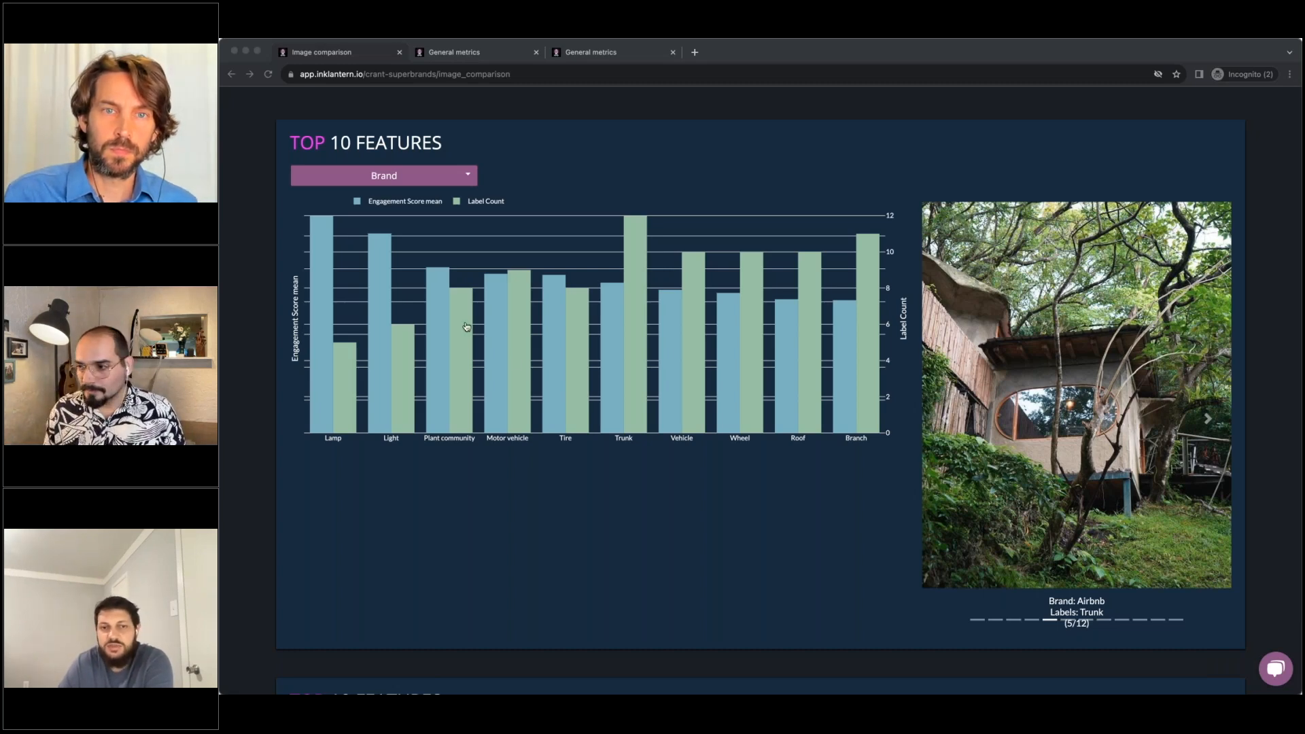
{"action": "mouse_move", "coordinate": [553, 504]}
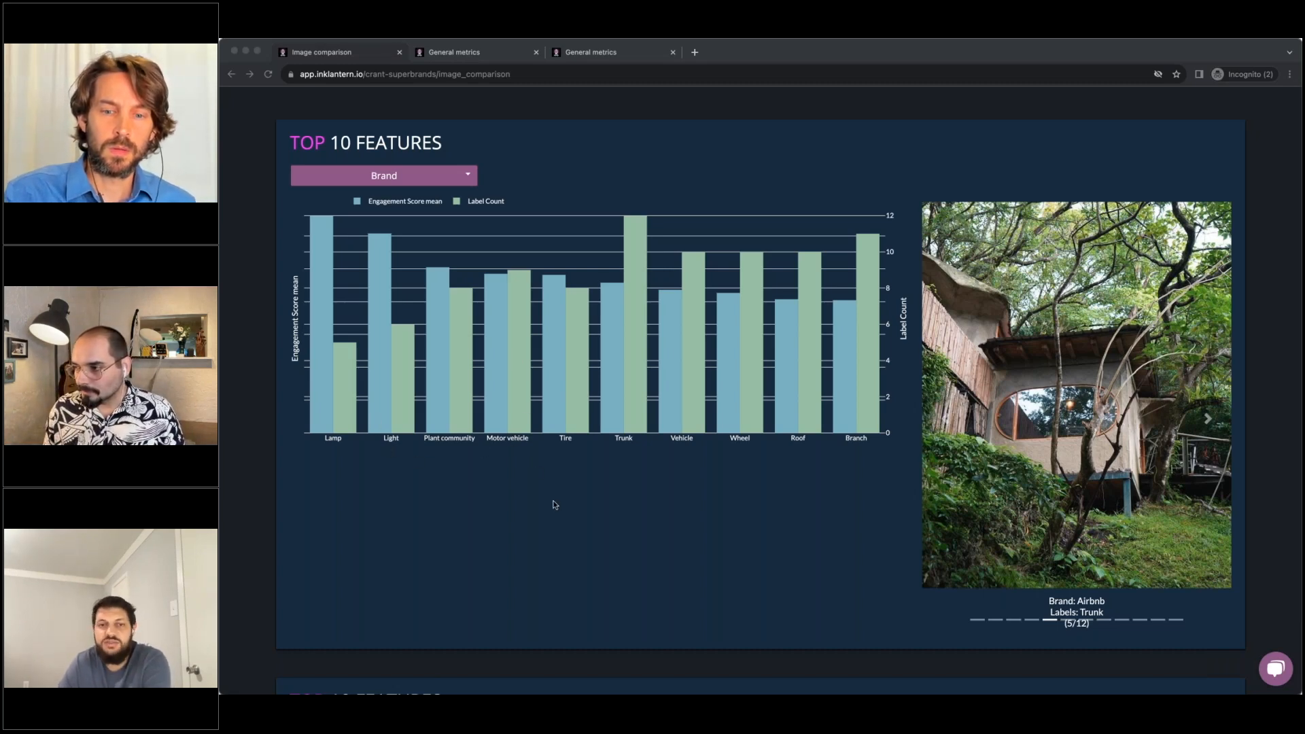
Step: On Image Comparison, reach the second Top 10 Features chart and show its brand choices
{"action": "scroll", "scroll_direction": "down", "scroll_amount": 3}
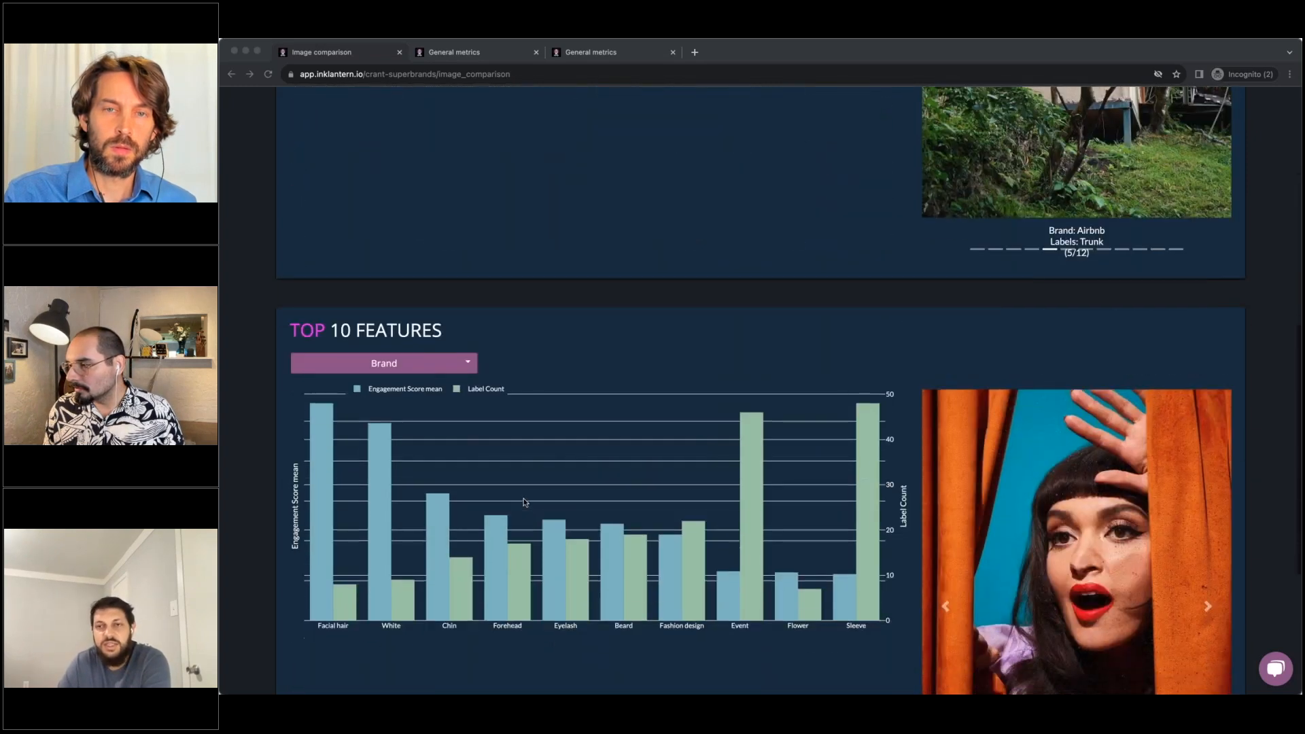
{"action": "scroll", "scroll_direction": "down", "scroll_amount": 3}
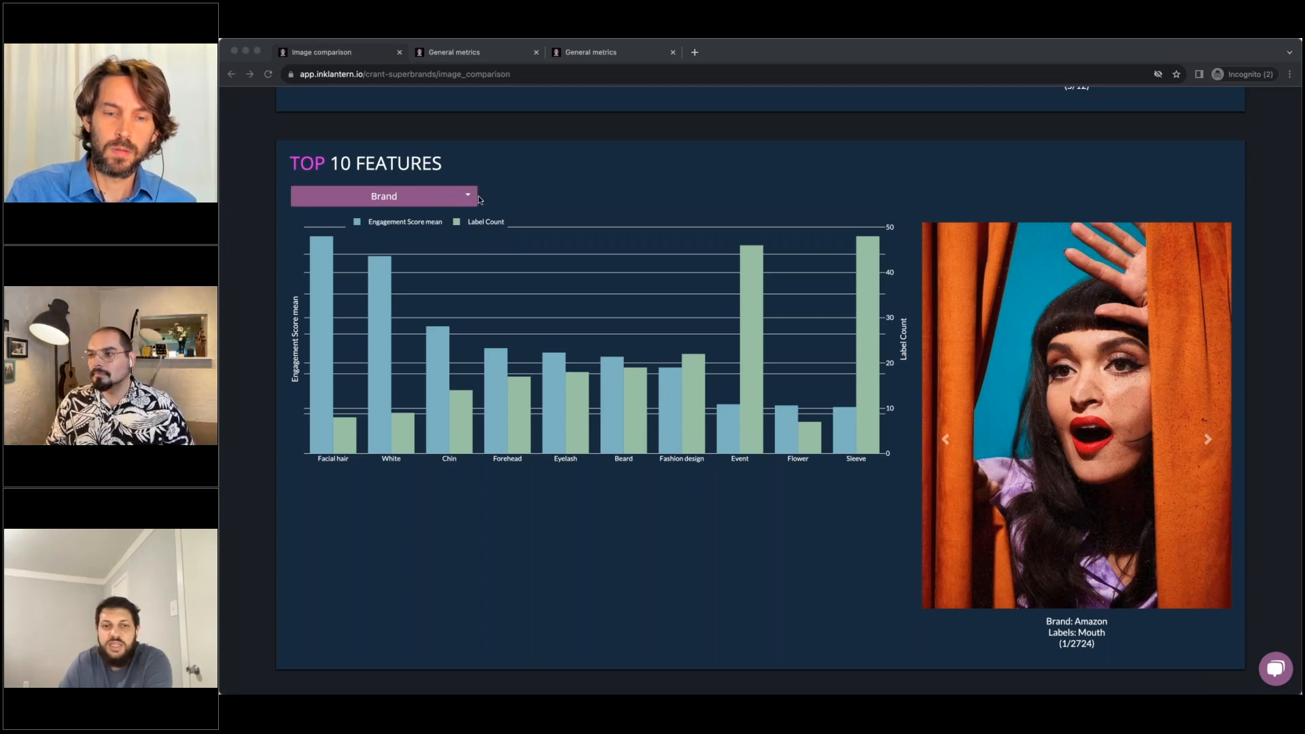
{"action": "left_click", "coordinate": [384, 196]}
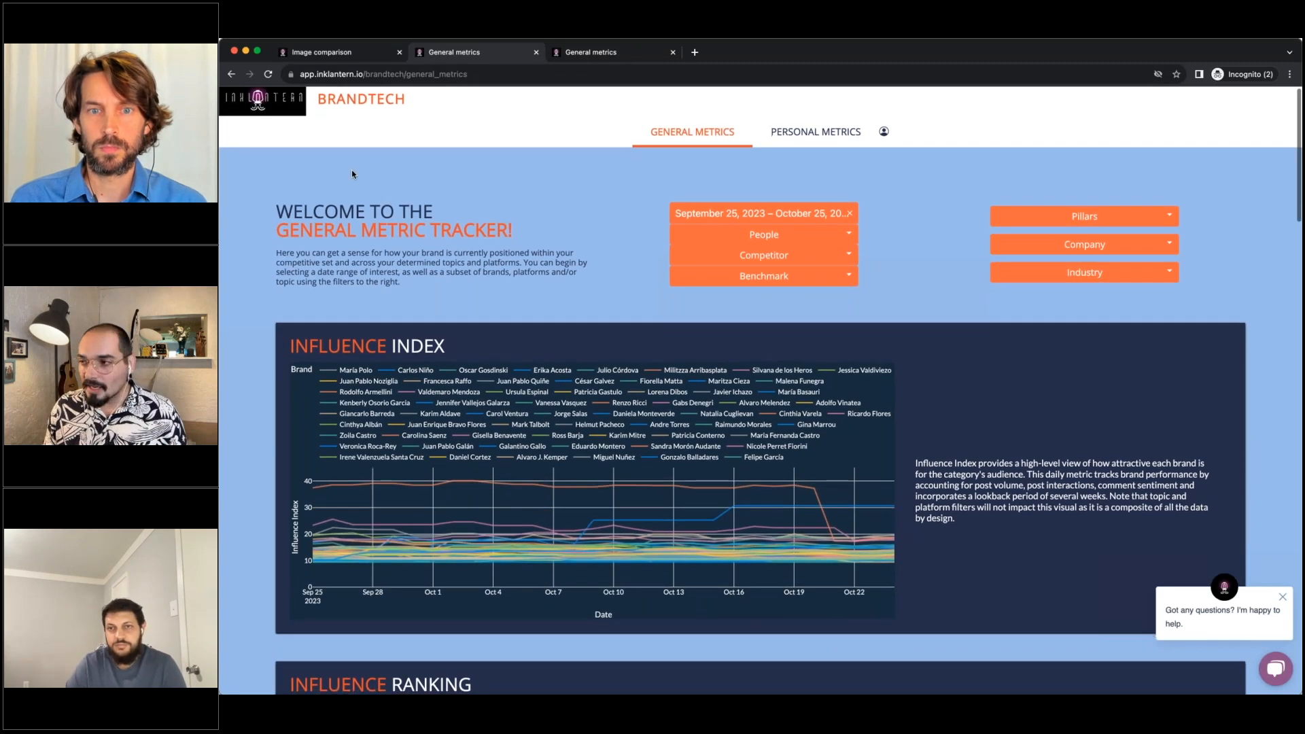
Step: Scroll the Brandtech tracker past Influence Ranking and Top Posts to the Best Time to Post heatmap
{"action": "scroll", "scroll_direction": "down", "scroll_amount": 3}
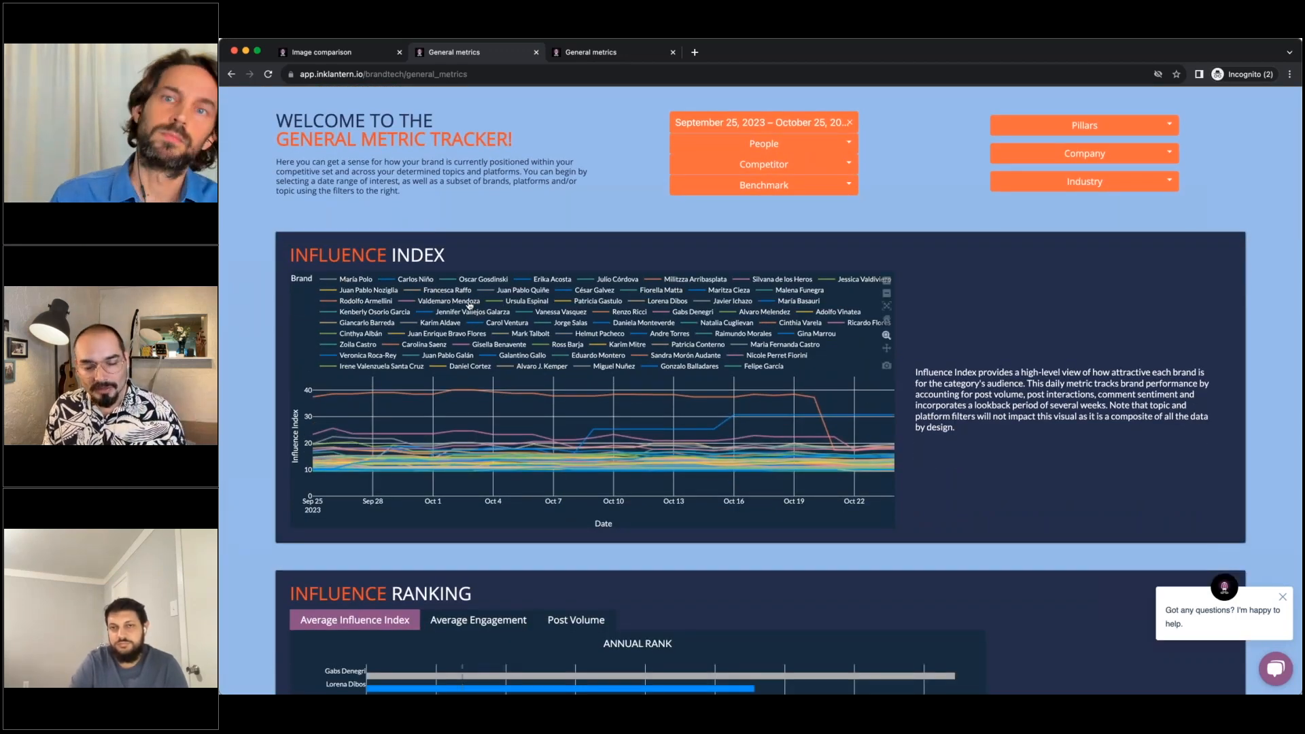
{"action": "scroll", "scroll_direction": "down", "scroll_amount": 3}
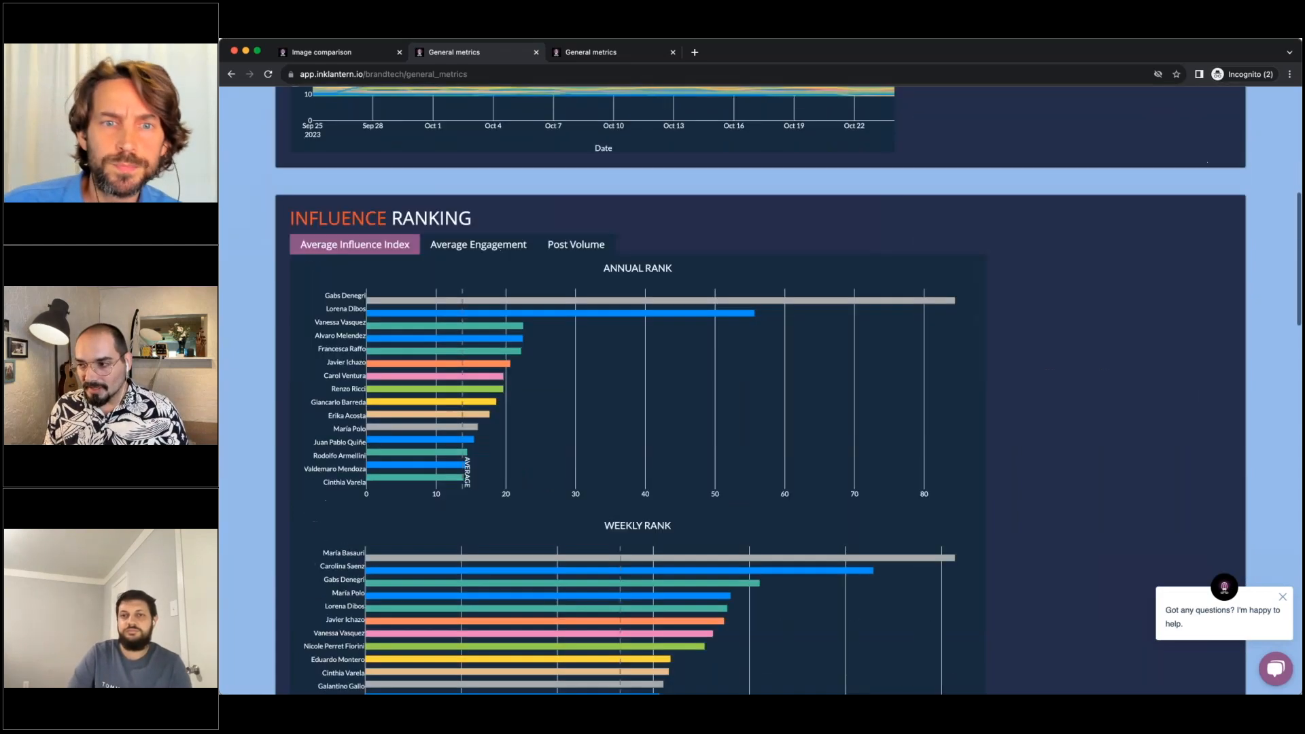
{"action": "scroll", "scroll_direction": "down", "scroll_amount": 3}
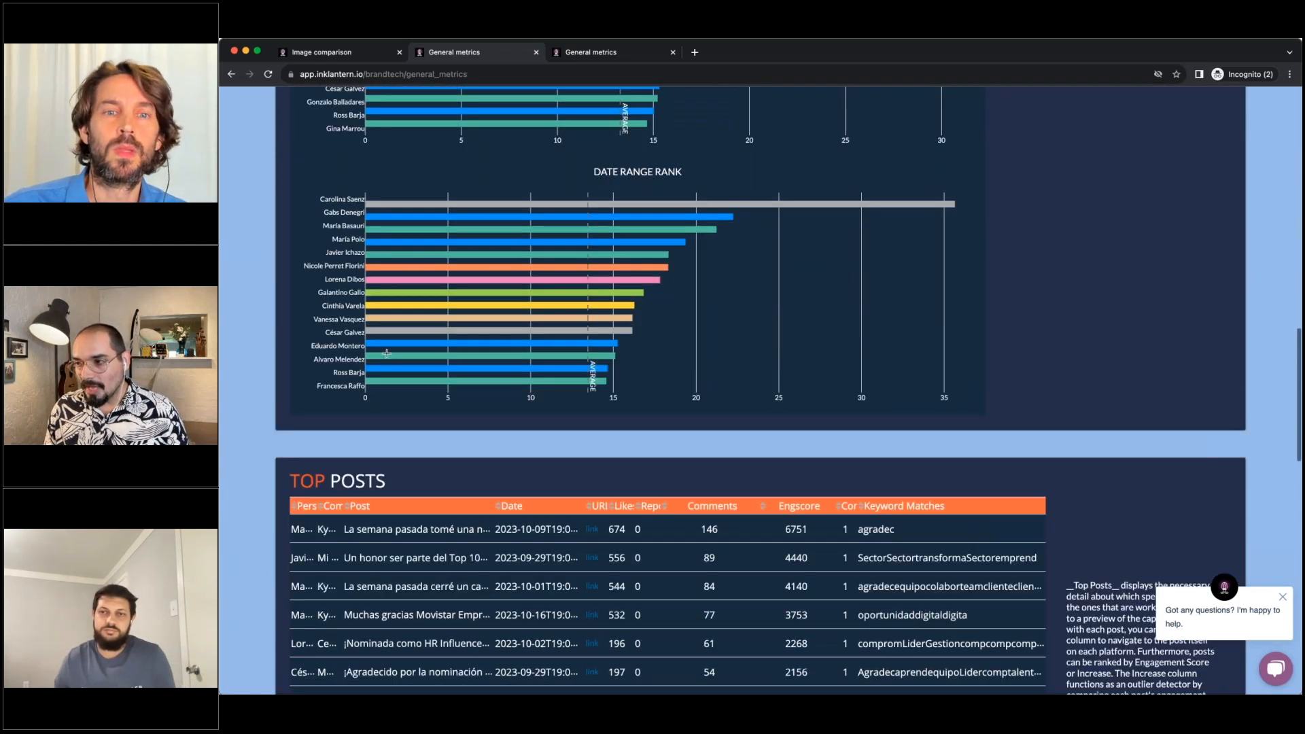
{"action": "scroll", "scroll_direction": "down", "scroll_amount": 3}
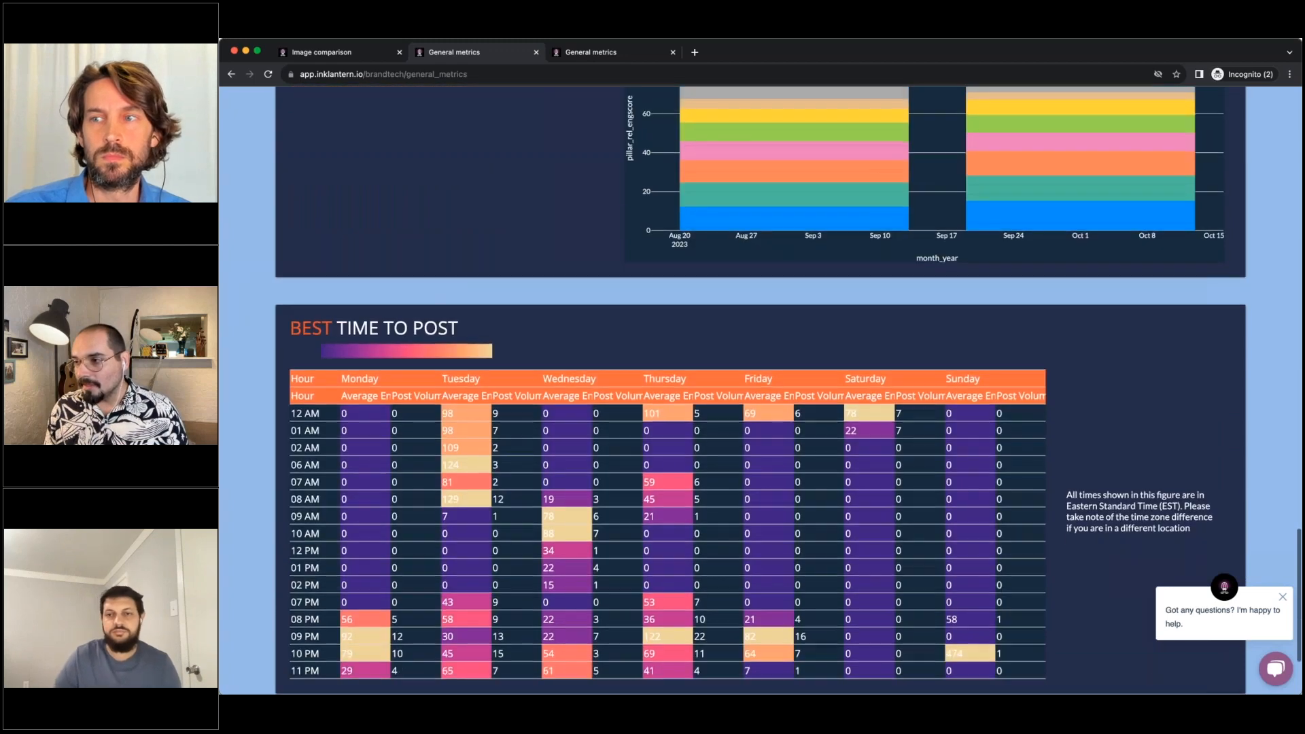
{"action": "scroll", "scroll_direction": "down", "scroll_amount": 3}
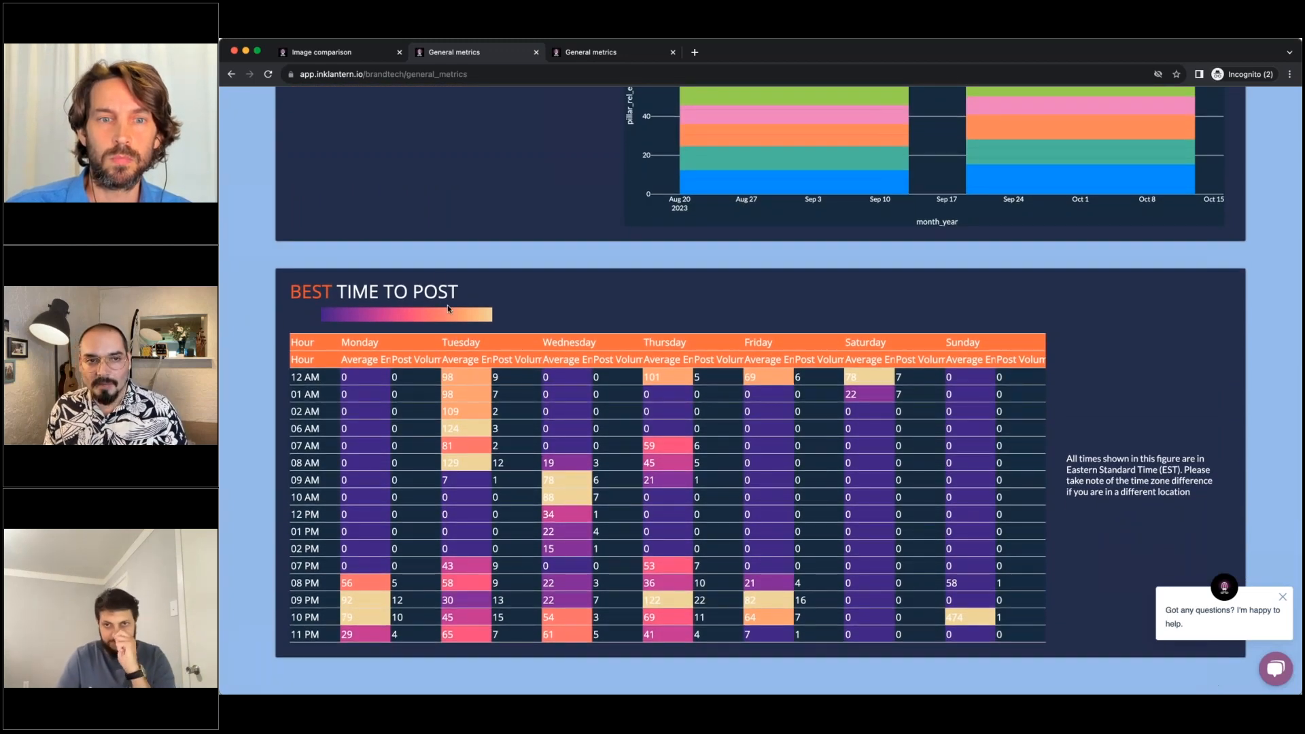
{"action": "mouse_move", "coordinate": [466, 205]}
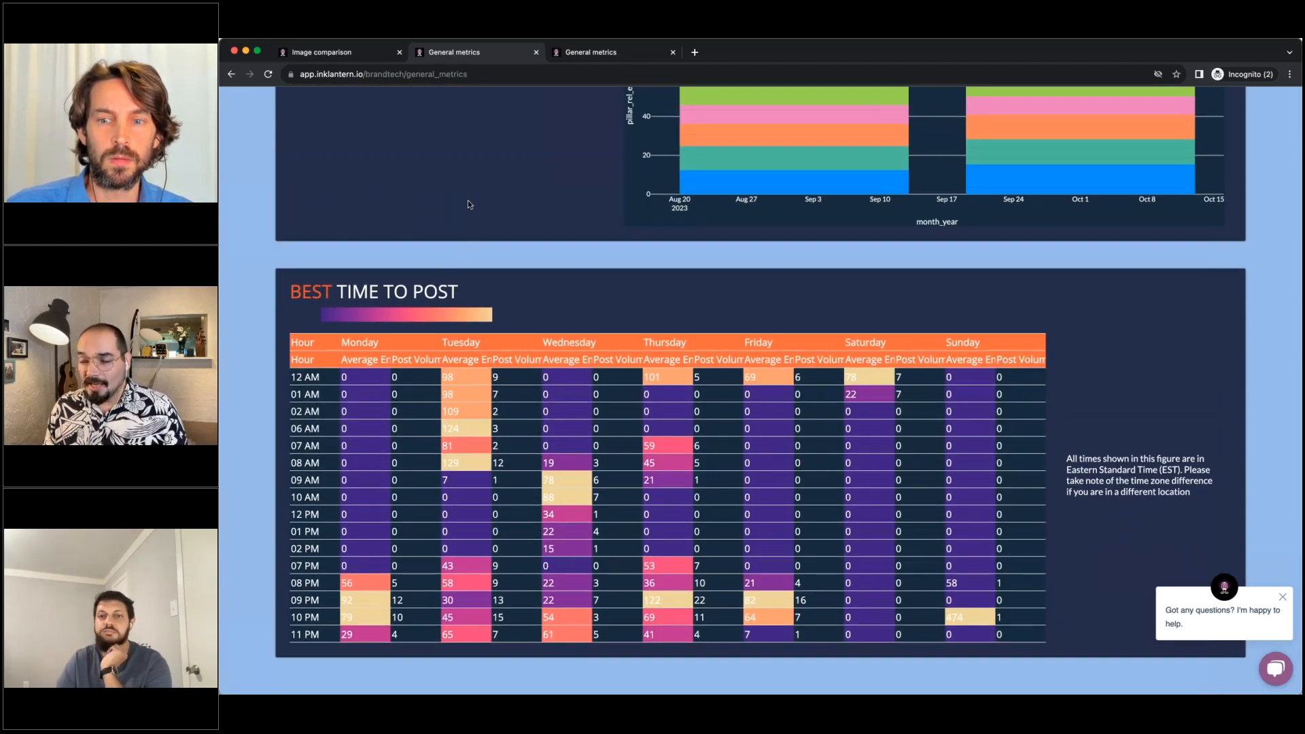